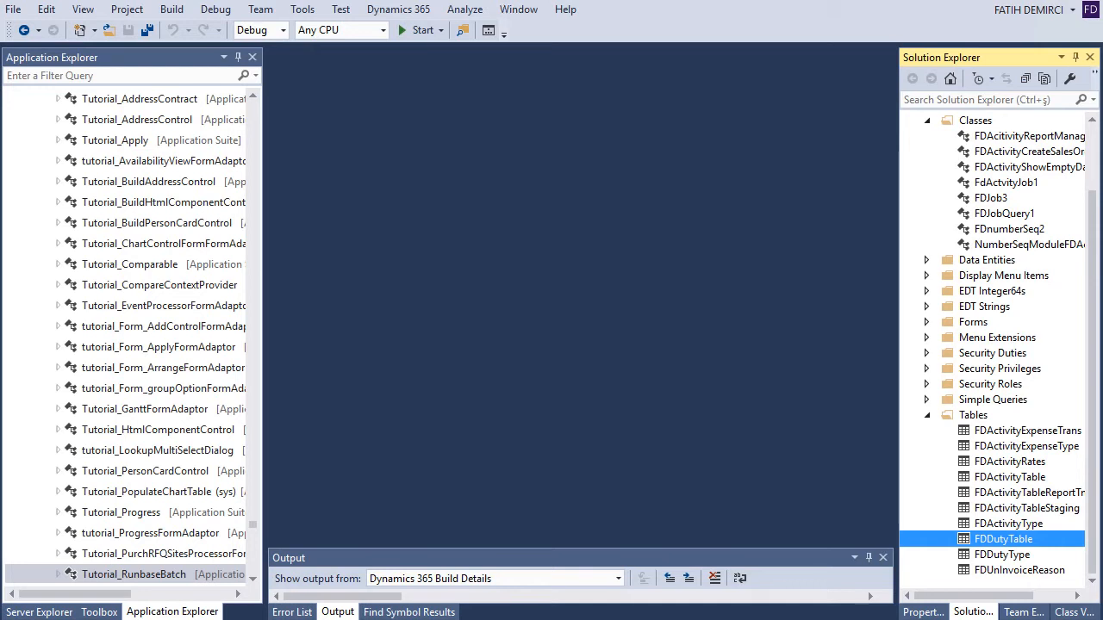
# - Show FDDutyTable's fields in the designer and highlight the Developer field
pyautogui.doubleClick(1003, 538)
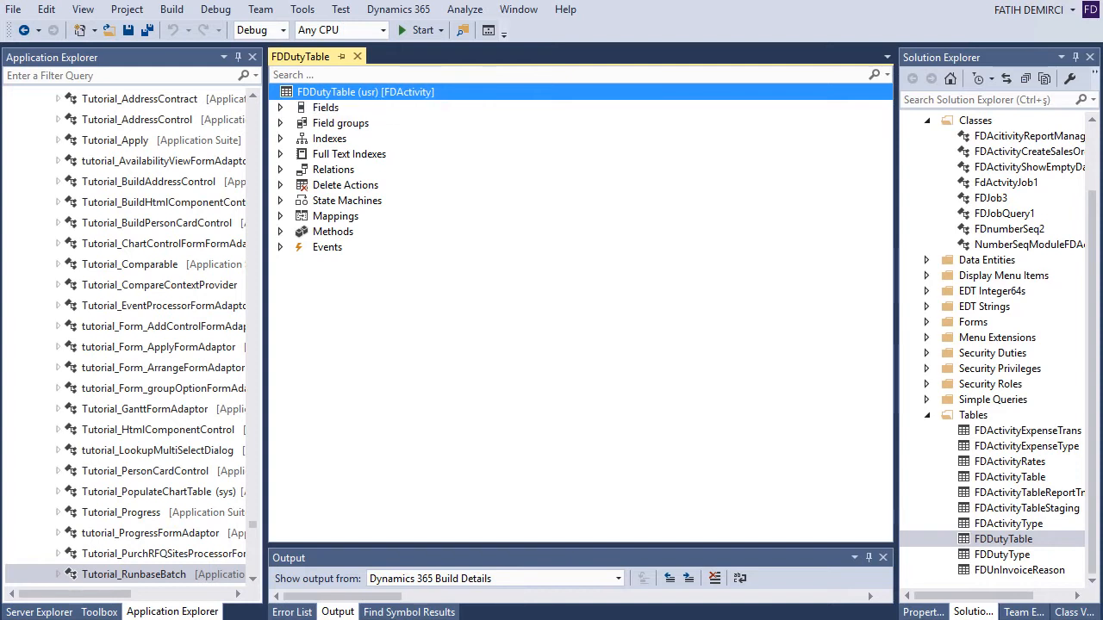
pyautogui.click(279, 107)
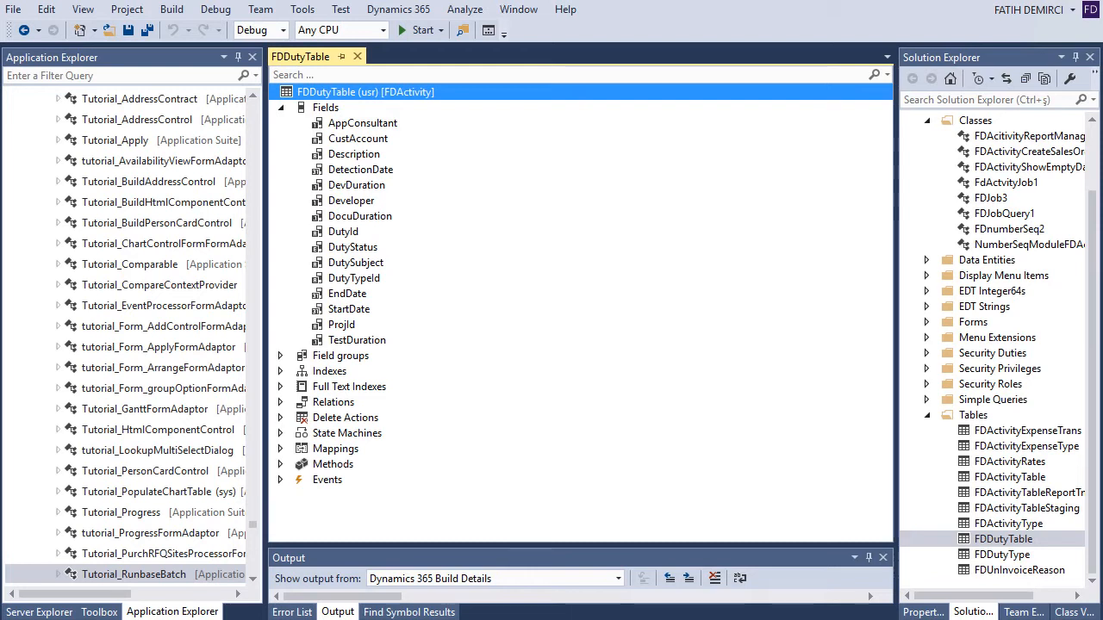
pyautogui.click(351, 200)
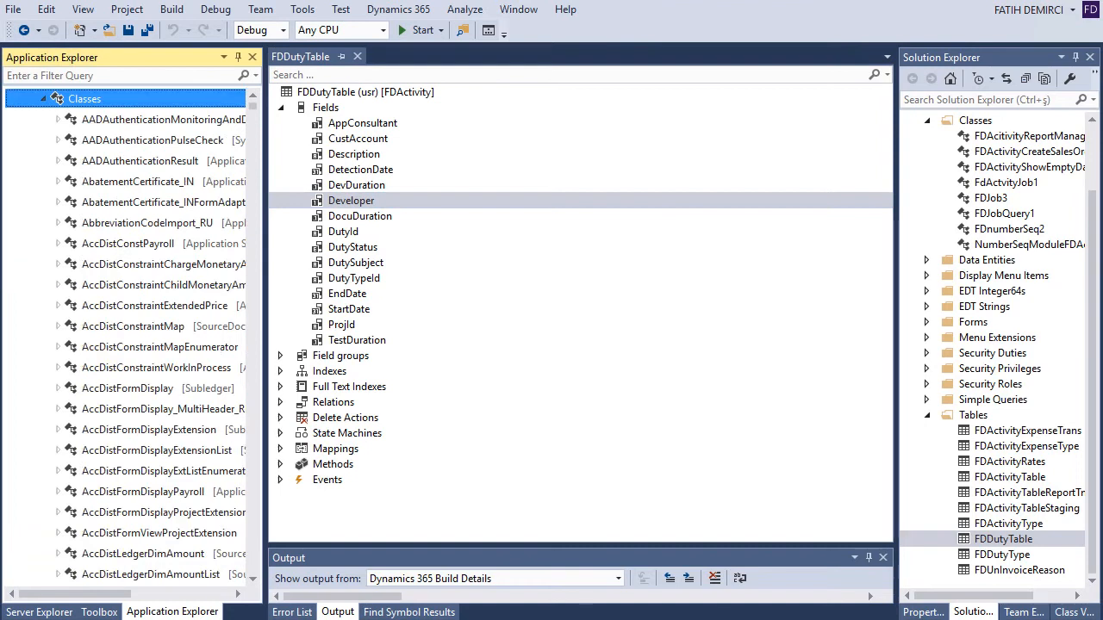
# - Duplicate Tutorial_RunbaseBatch into the project and rename the copy FDDutyStatusCheck
pyautogui.click(139, 162)
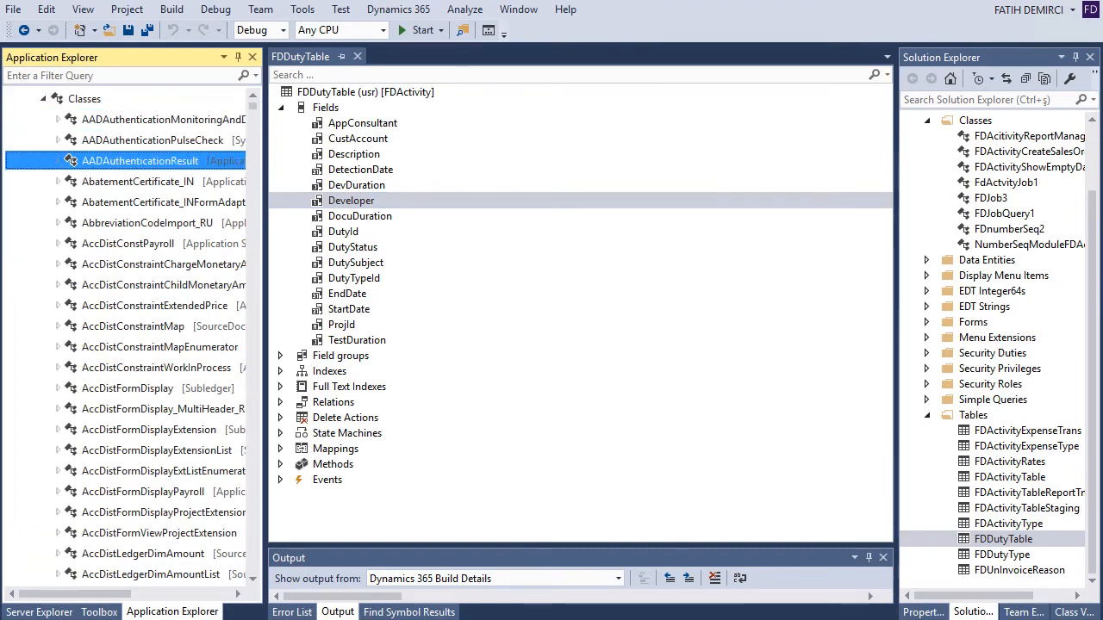
pyautogui.scroll(-3)
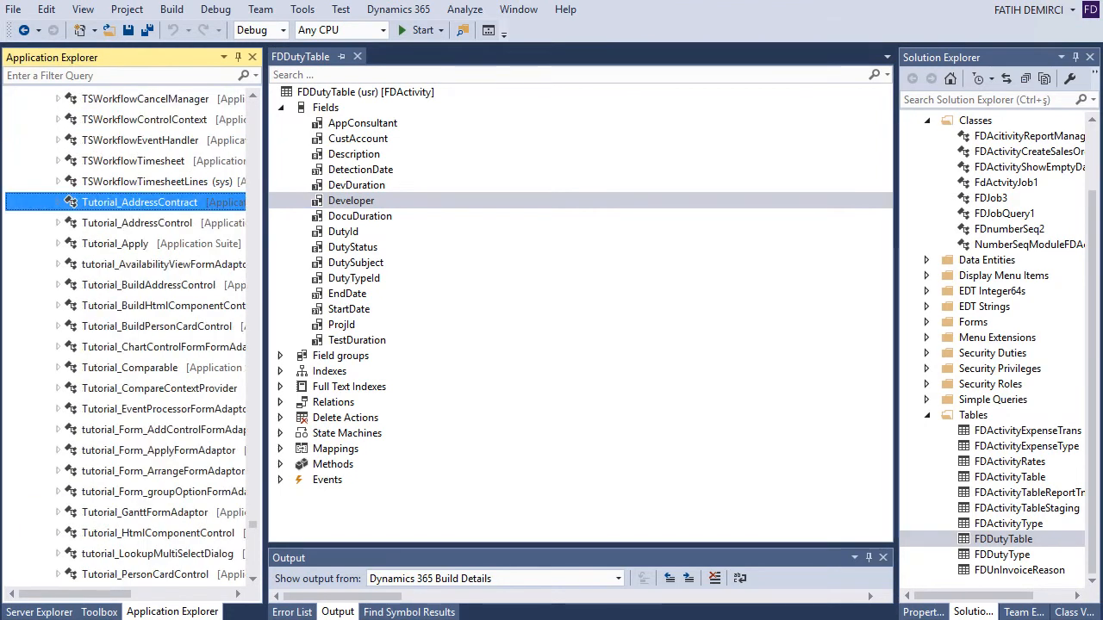
pyautogui.scroll(-3)
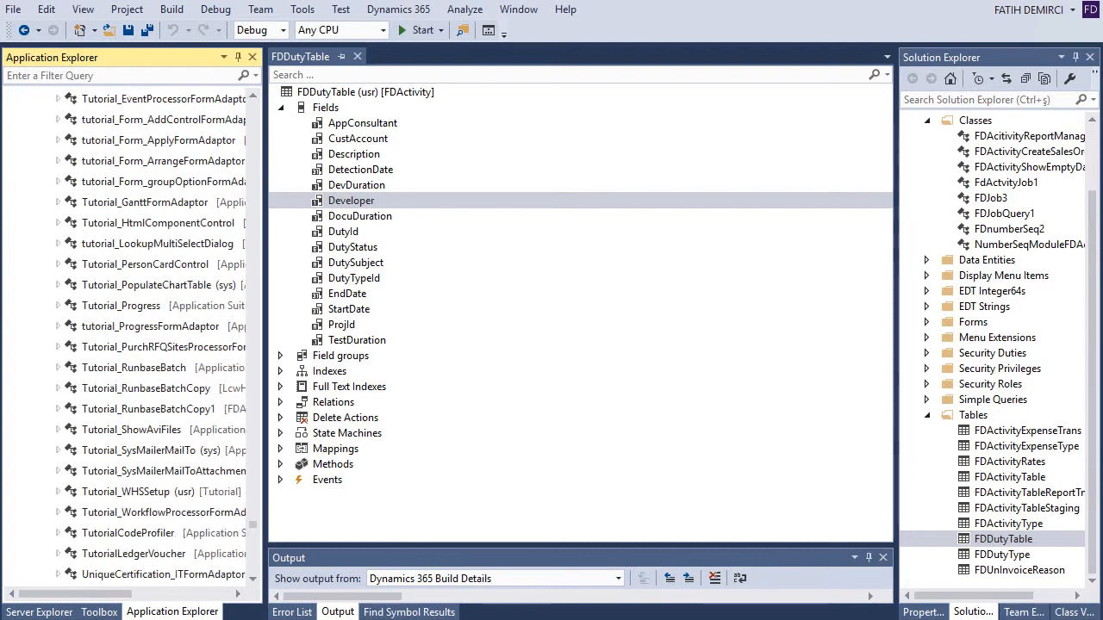
pyautogui.click(135, 367)
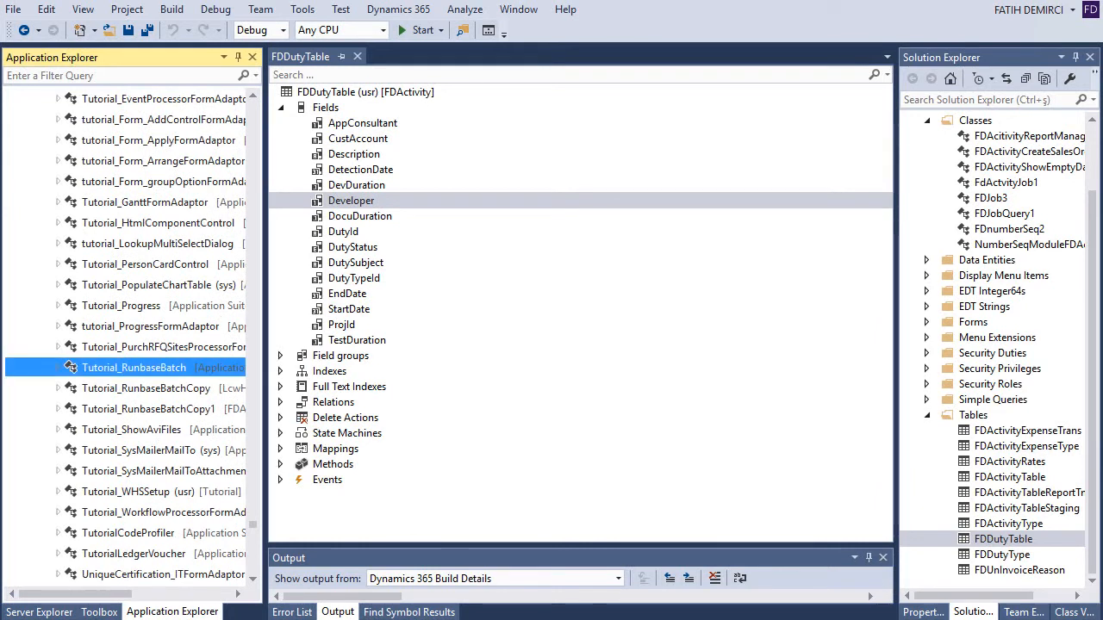
pyautogui.rightClick(134, 367)
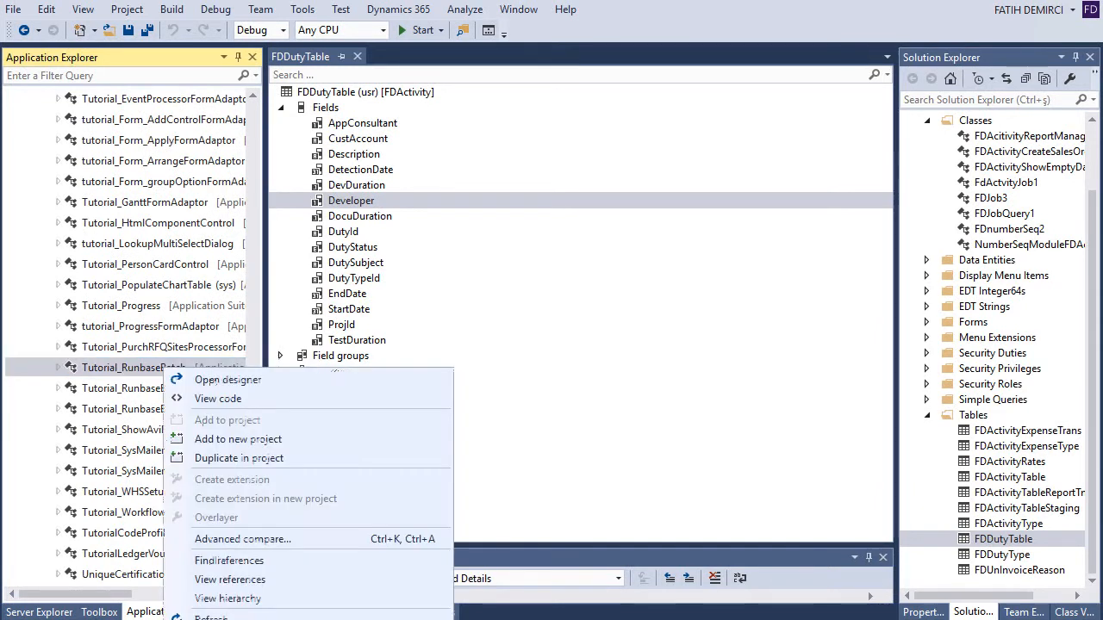
pyautogui.moveTo(237, 459)
pyautogui.write('FDDutyStatus')
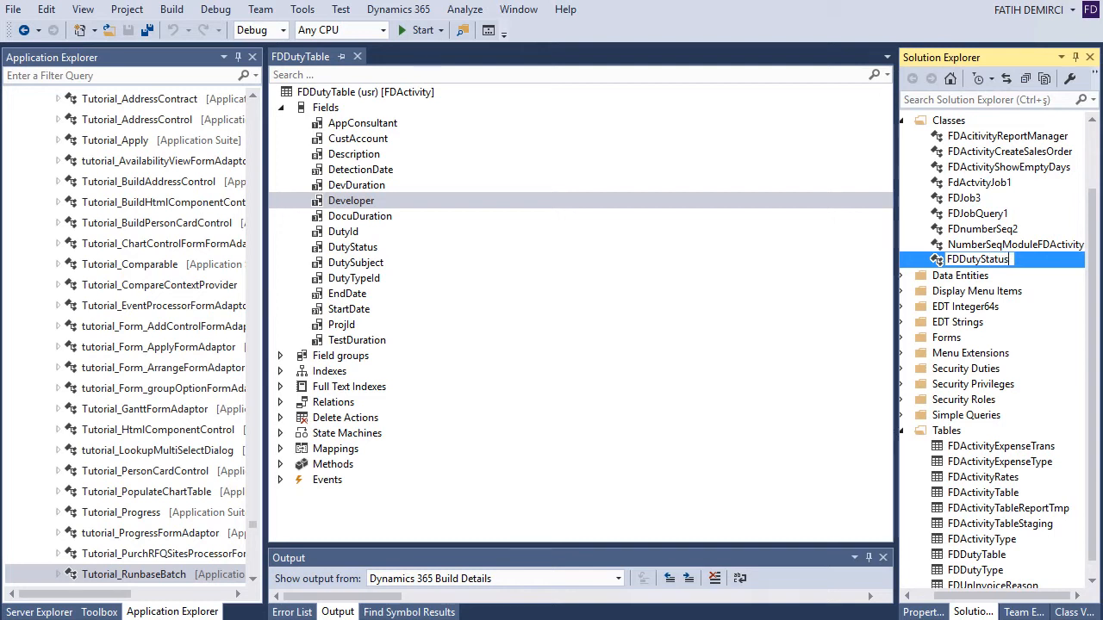
pyautogui.write('Check')
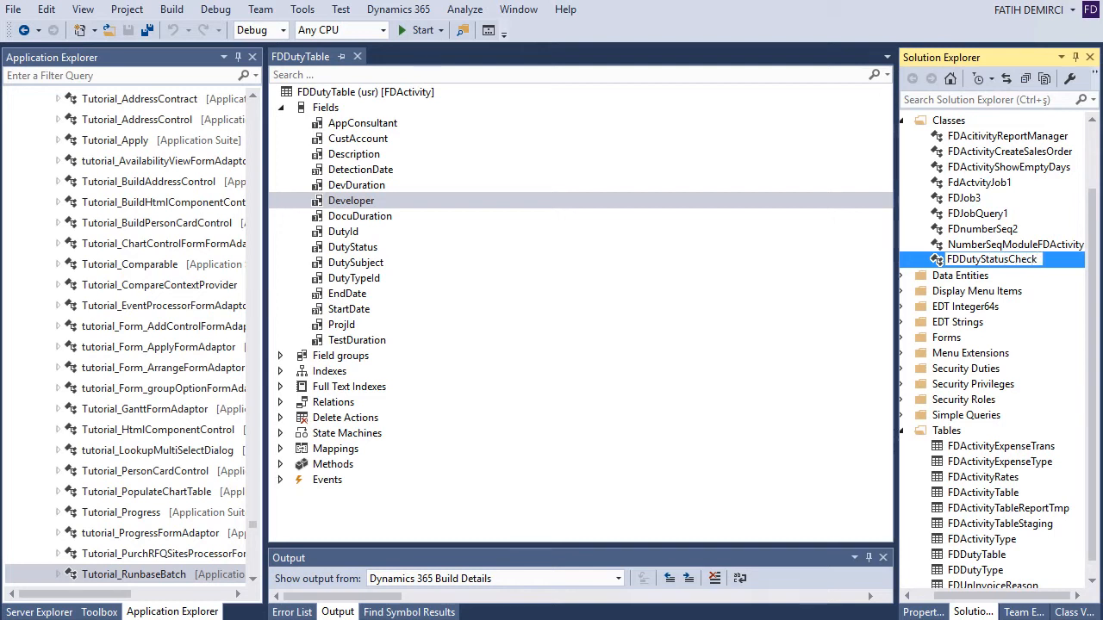
# - Remove the tutorial's packed variables, dialog field declarations and dialog code from FDDutyStatusCheck
pyautogui.doubleClick(1015, 258)
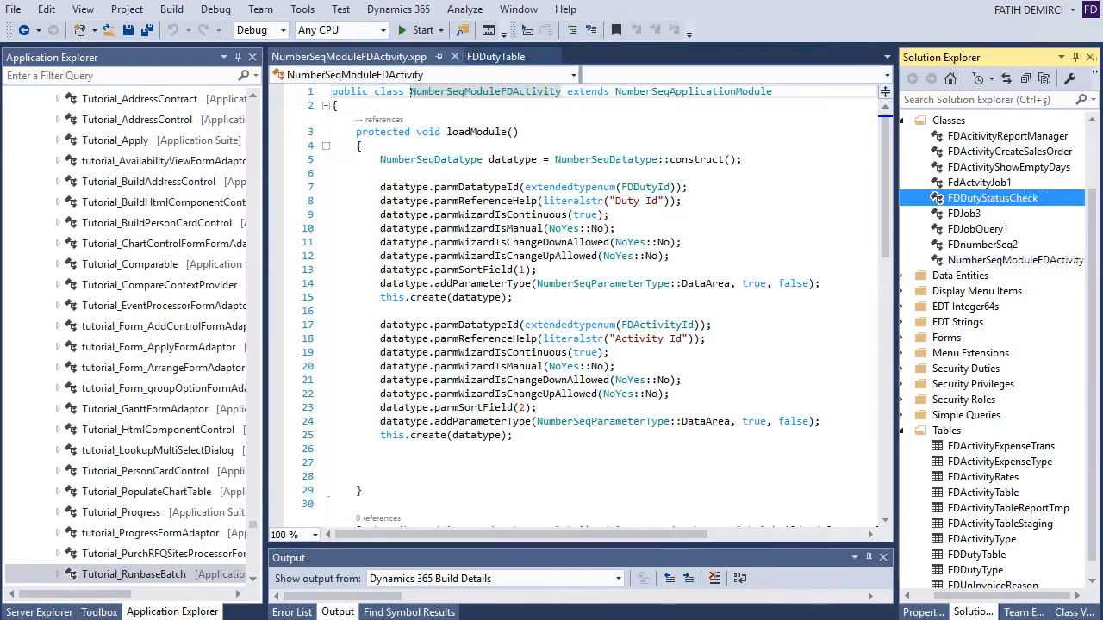
pyautogui.doubleClick(991, 196)
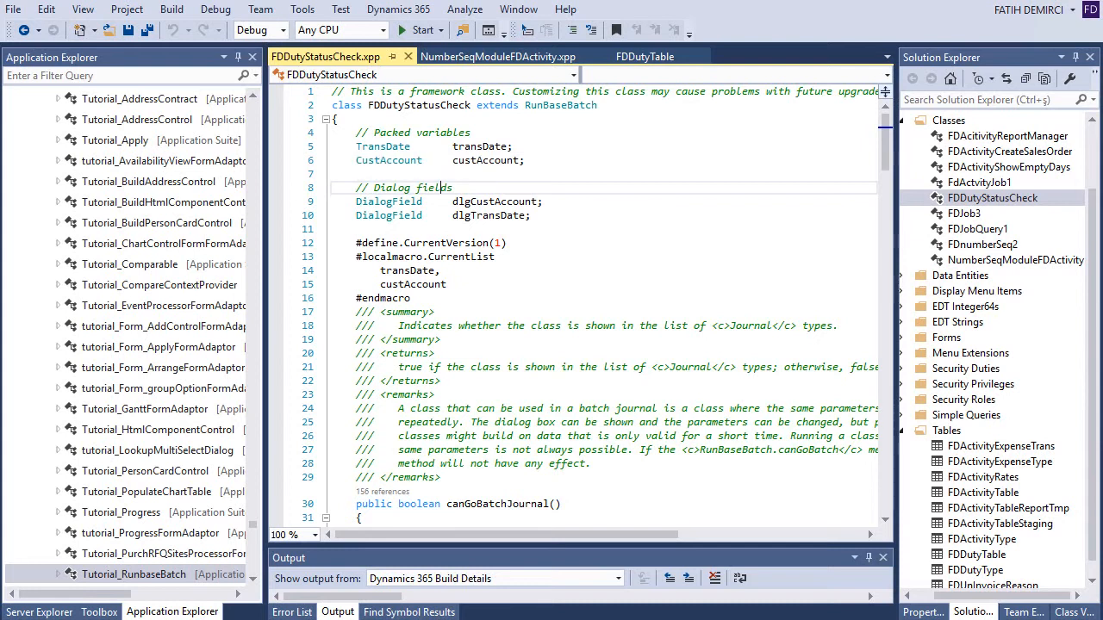
pyautogui.moveTo(358, 131); pyautogui.dragTo(531, 216)
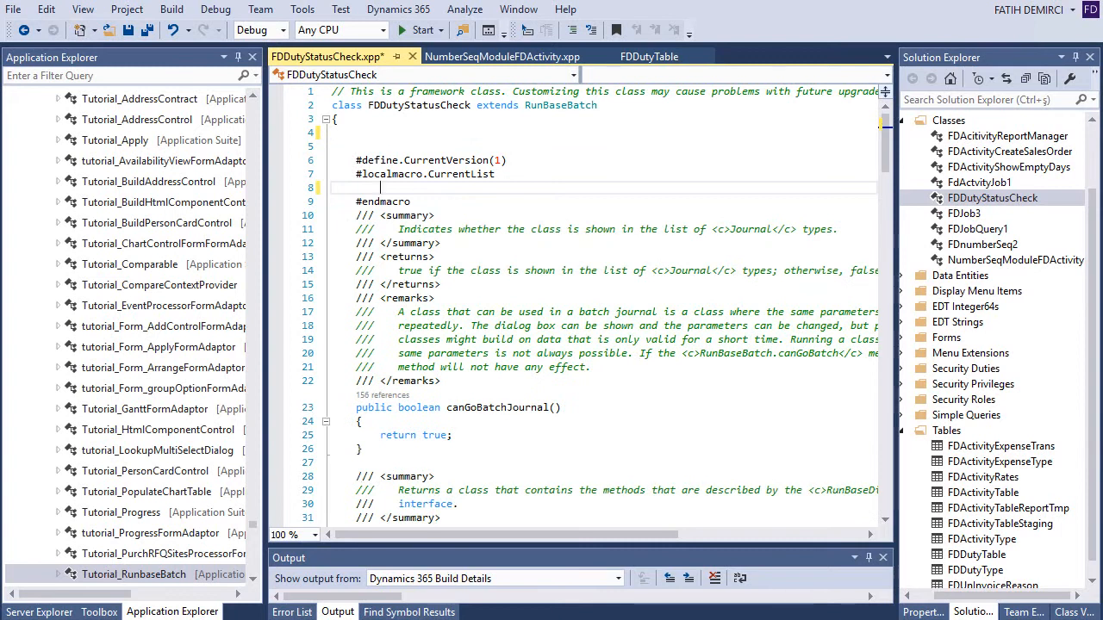
pyautogui.scroll(-3)
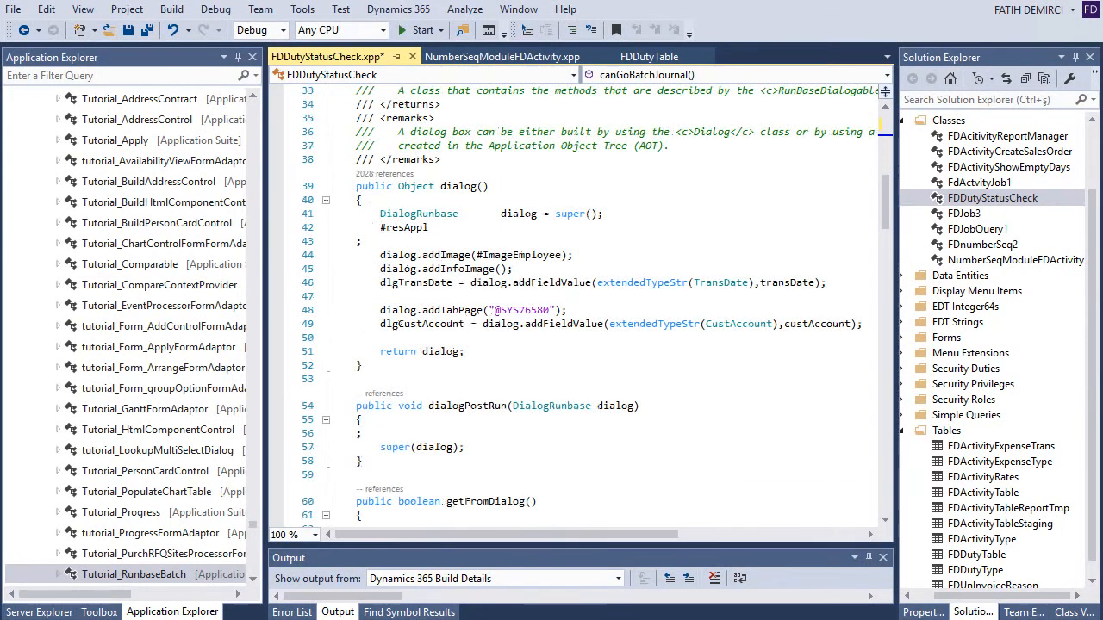
pyautogui.moveTo(379, 255); pyautogui.dragTo(862, 324)
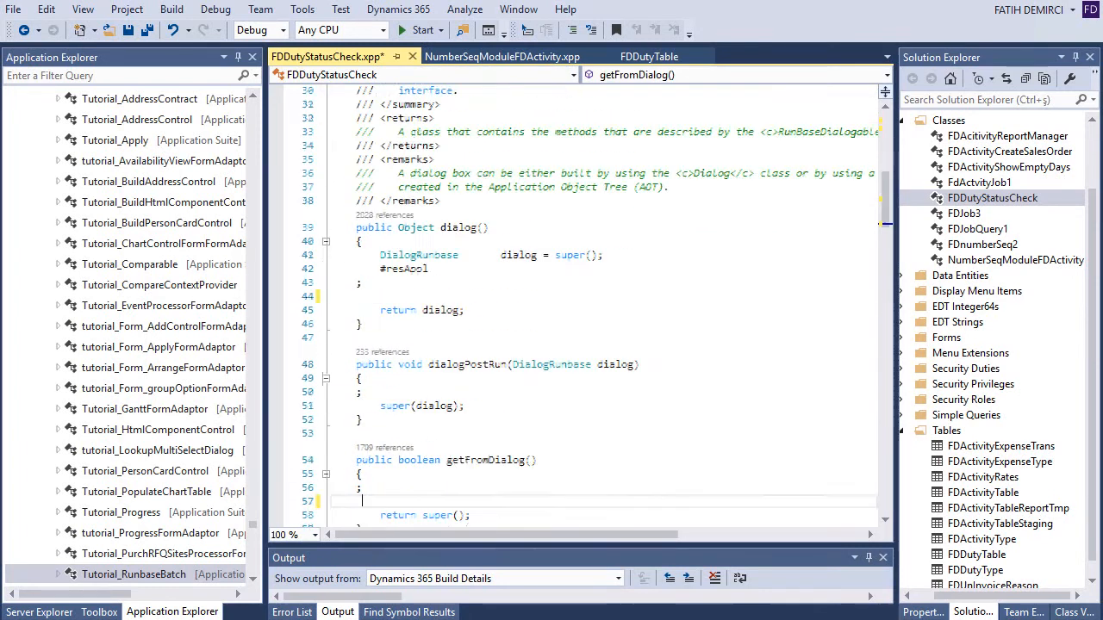
pyautogui.scroll(3)
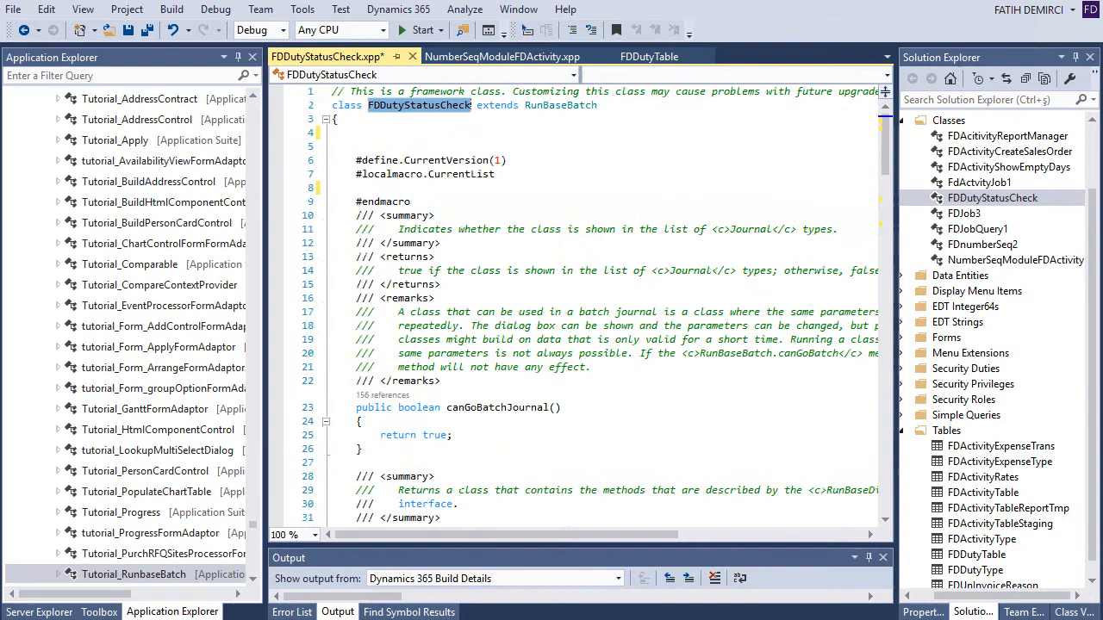
pyautogui.scroll(-3)
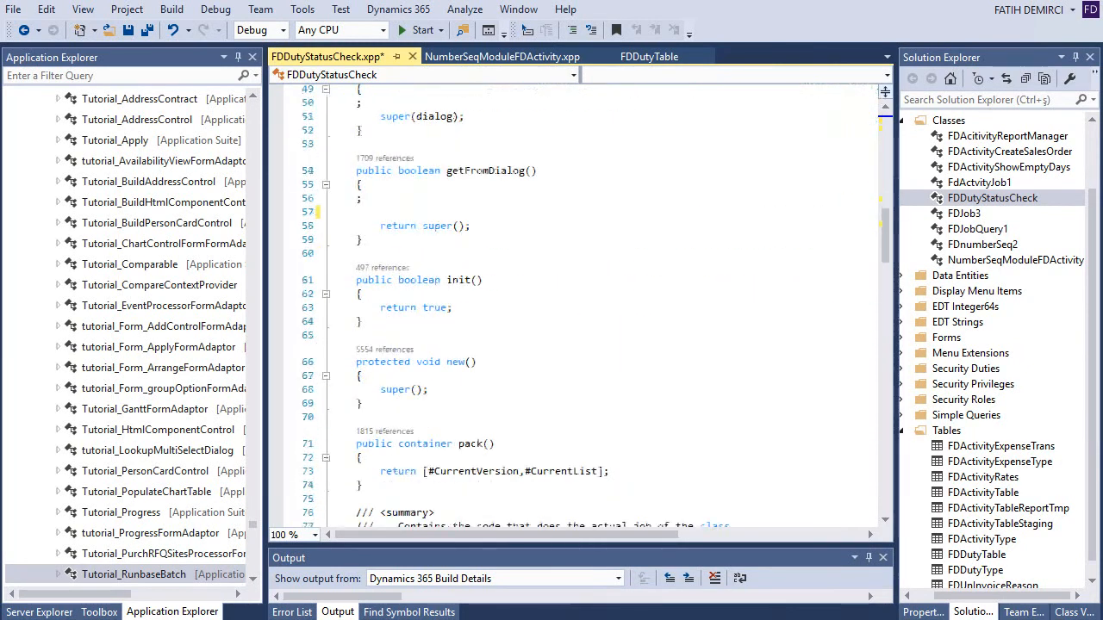
pyautogui.scroll(-3)
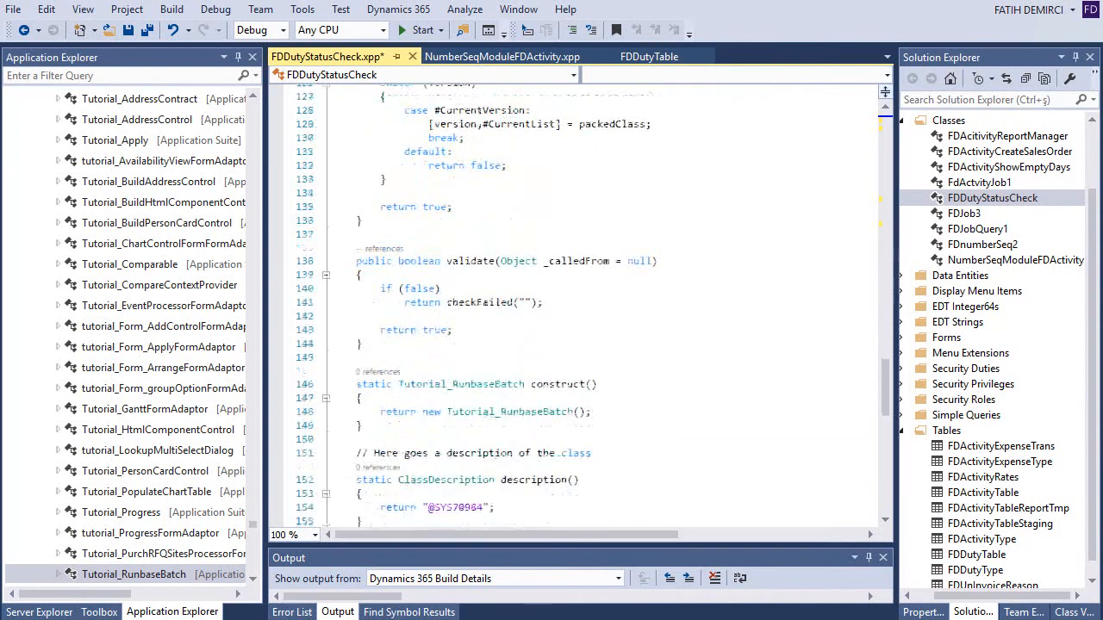
pyautogui.scroll(-3)
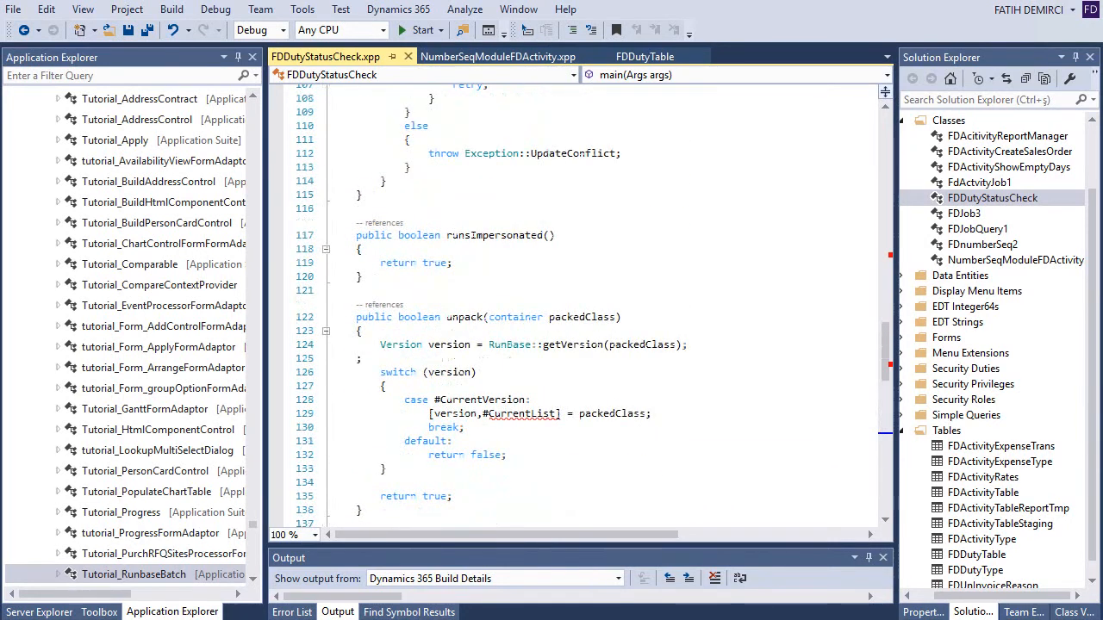
pyautogui.moveTo(521, 413)
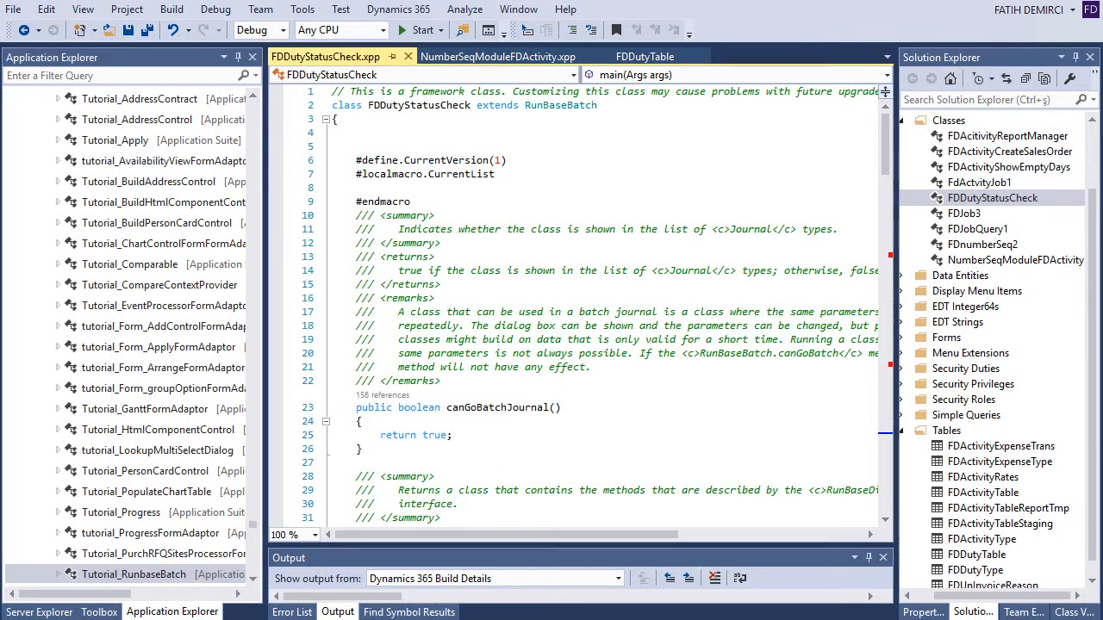
# - Declare 'TransDate TransDate;' and add TransDate to the #localmacro.CurrentList
pyautogui.write('T')
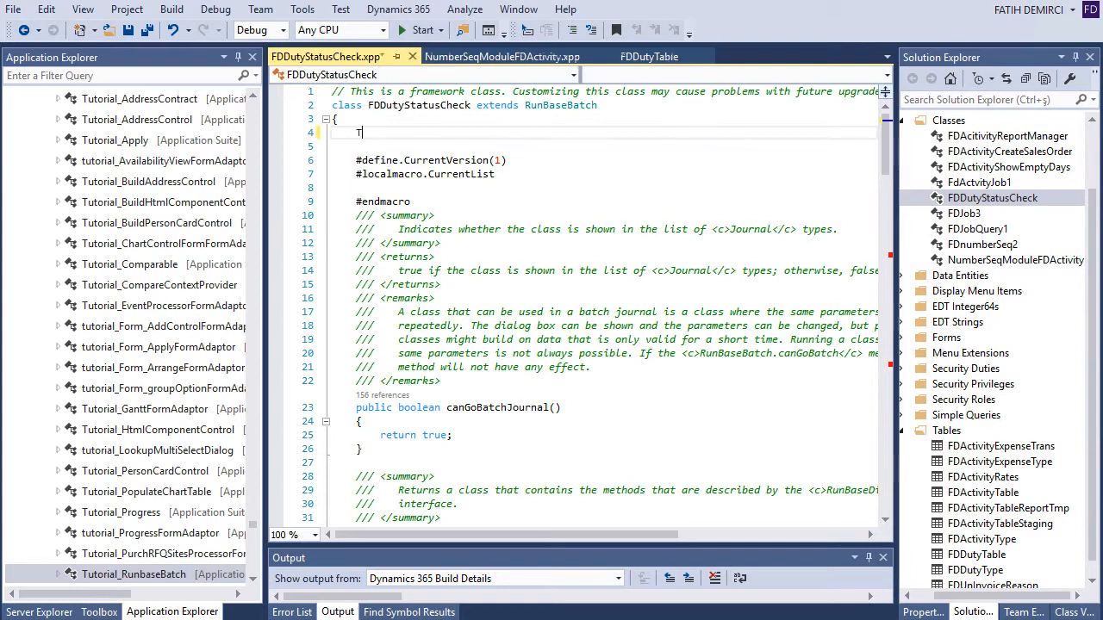
pyautogui.write('ransDate')
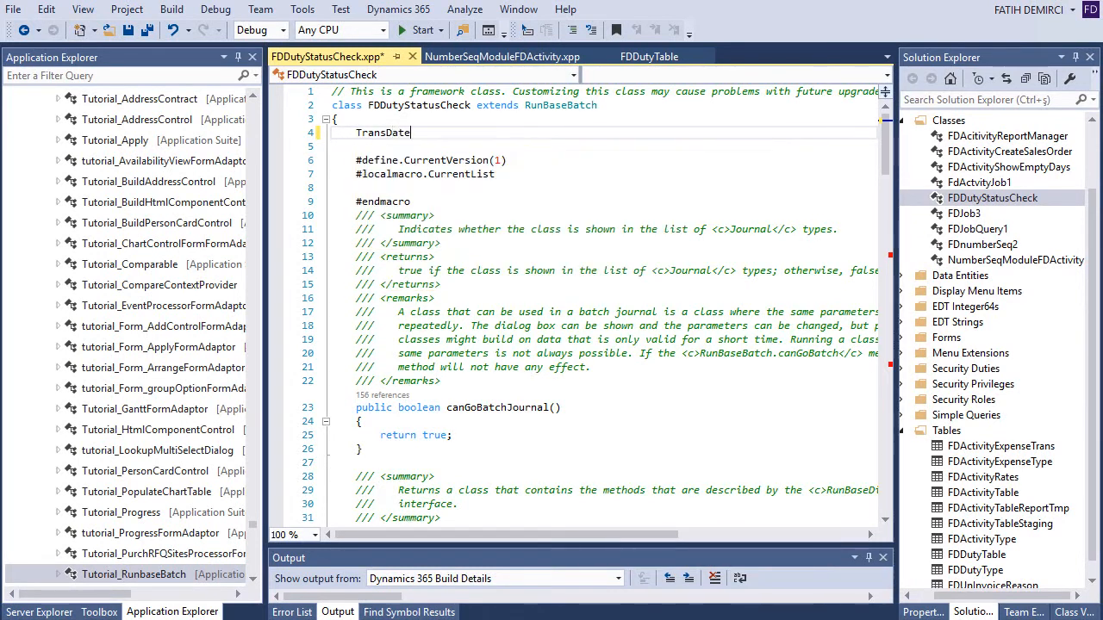
pyautogui.doubleClick(382, 131)
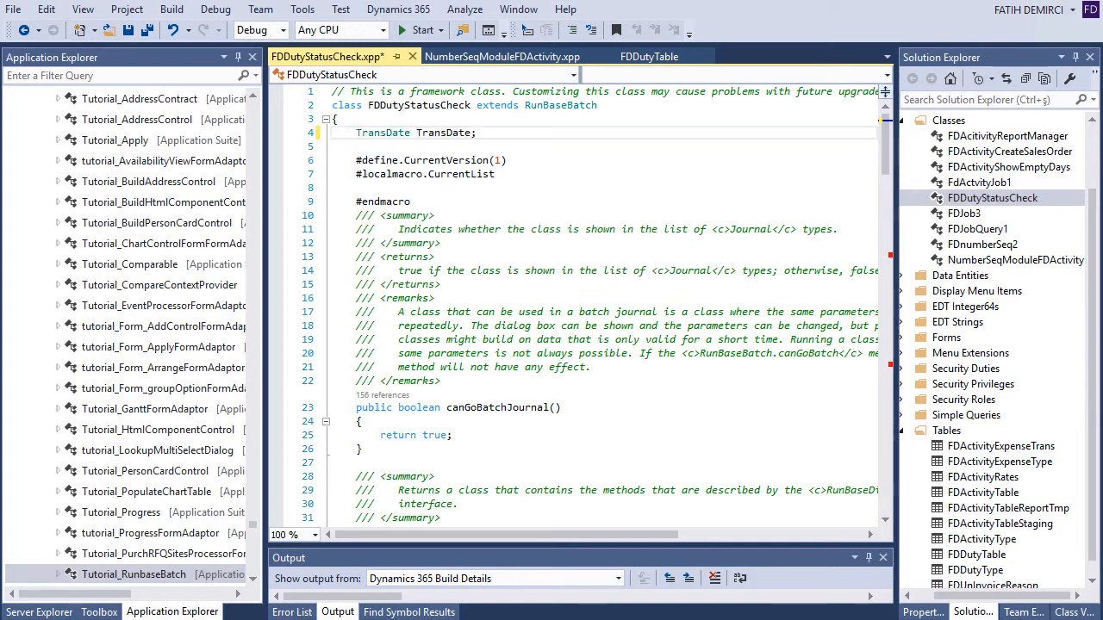
pyautogui.write('TransDate')
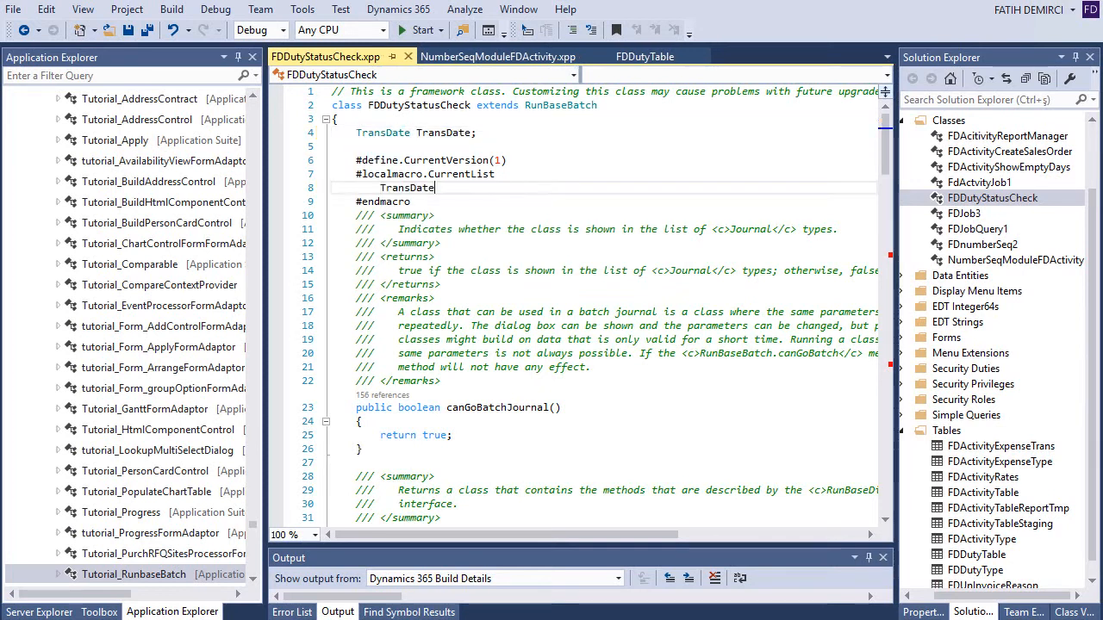
pyautogui.scroll(-3)
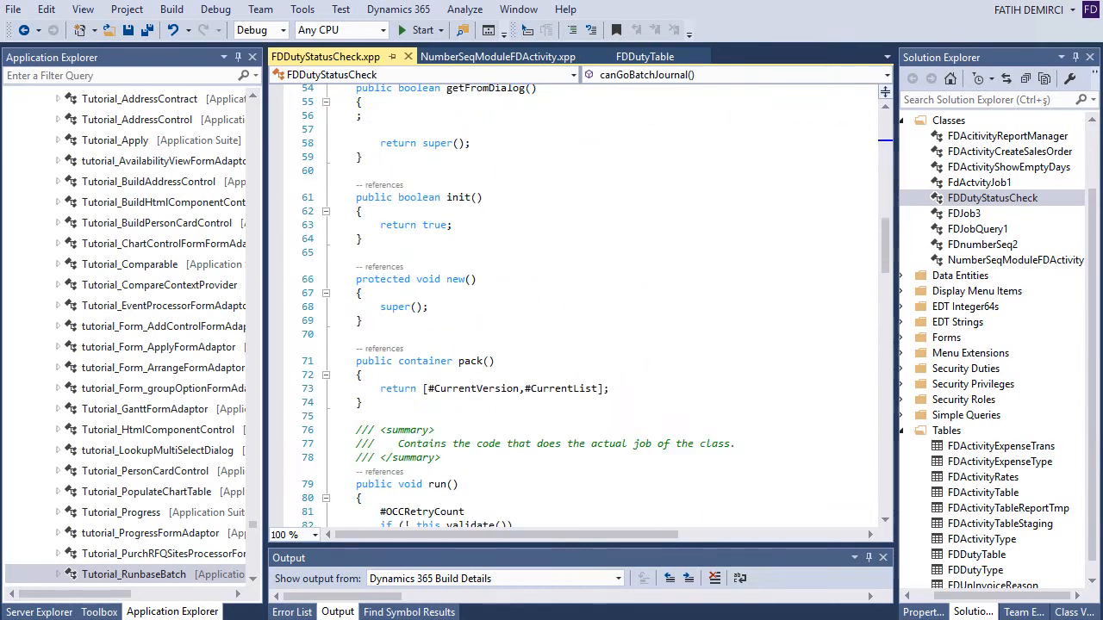
pyautogui.scroll(-3)
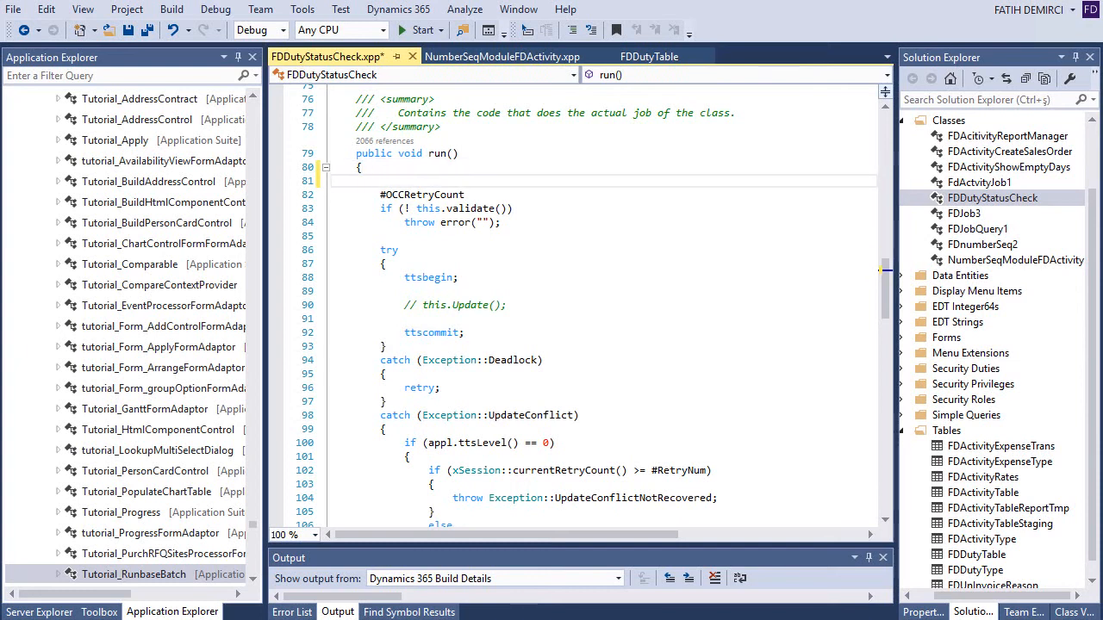
# - Declare an FDDutyTable variable in run() and delete ttsbegin, this.update() and ttscommit
pyautogui.write('FDDu')
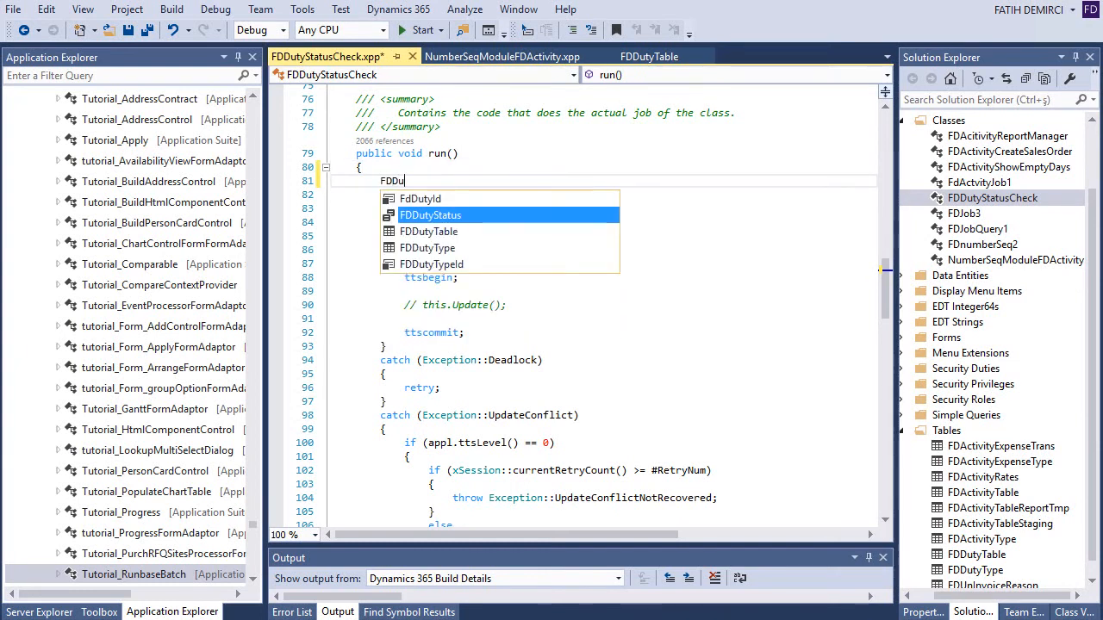
pyautogui.write('tyTable')
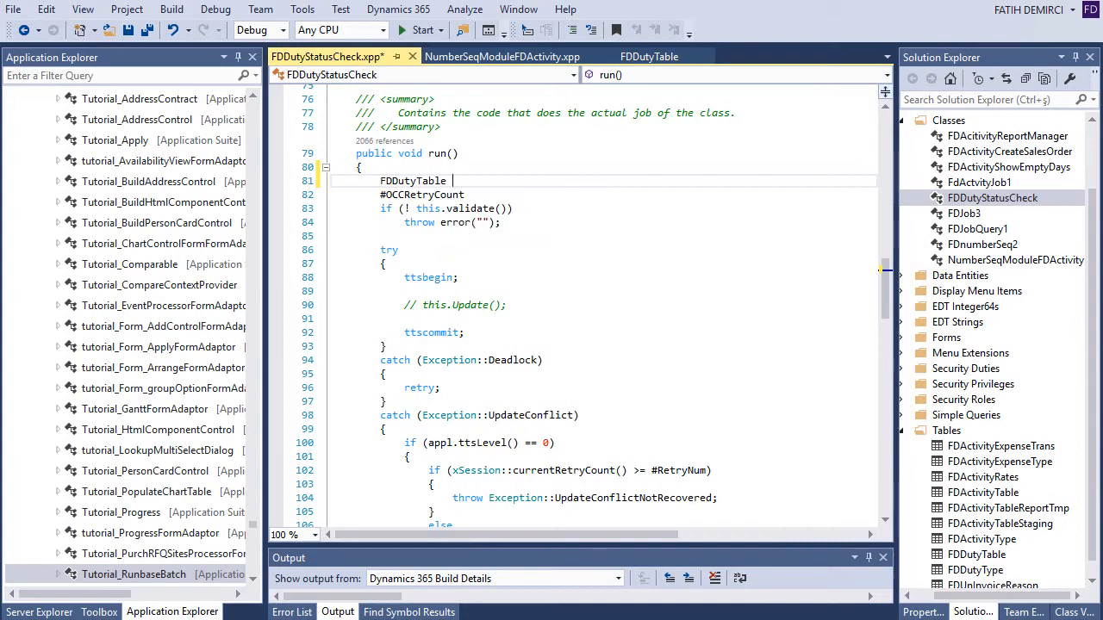
pyautogui.doubleClick(413, 181)
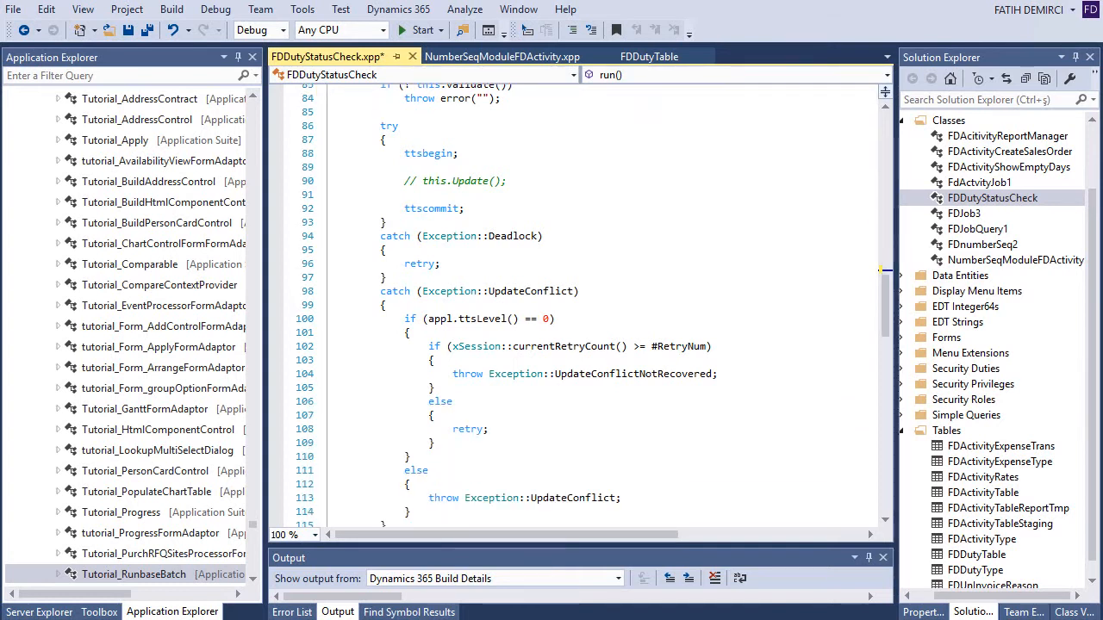
pyautogui.click(461, 152)
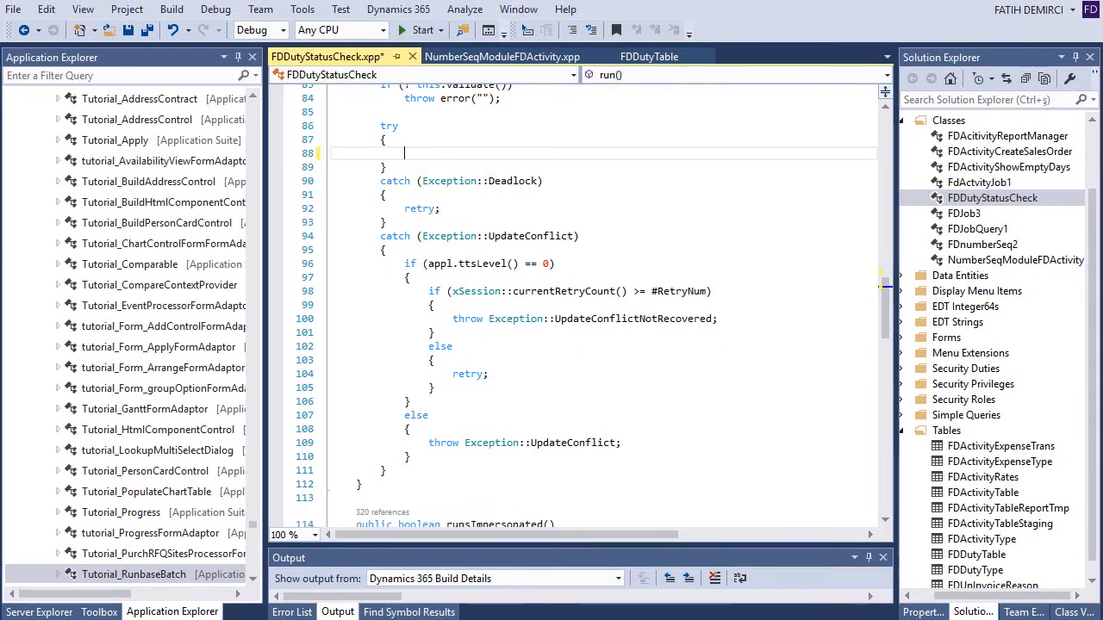
# - Write 'while select dutyTable where dutyTable.DutyStatus != FDDutyStatus::Finished' with its braces
pyautogui.press('enter')
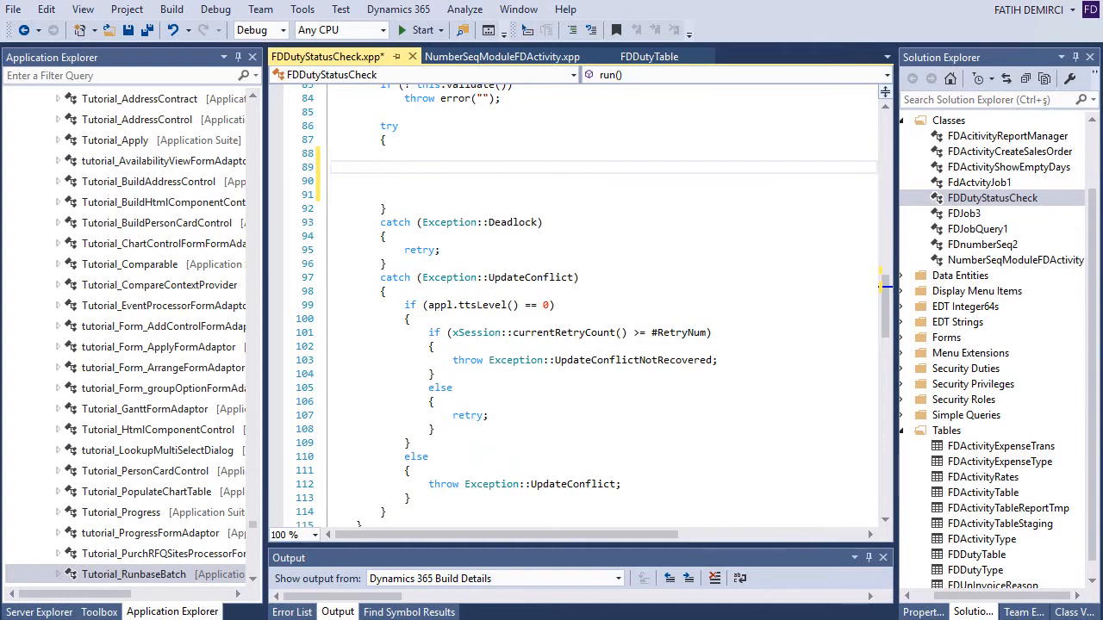
pyautogui.write('while')
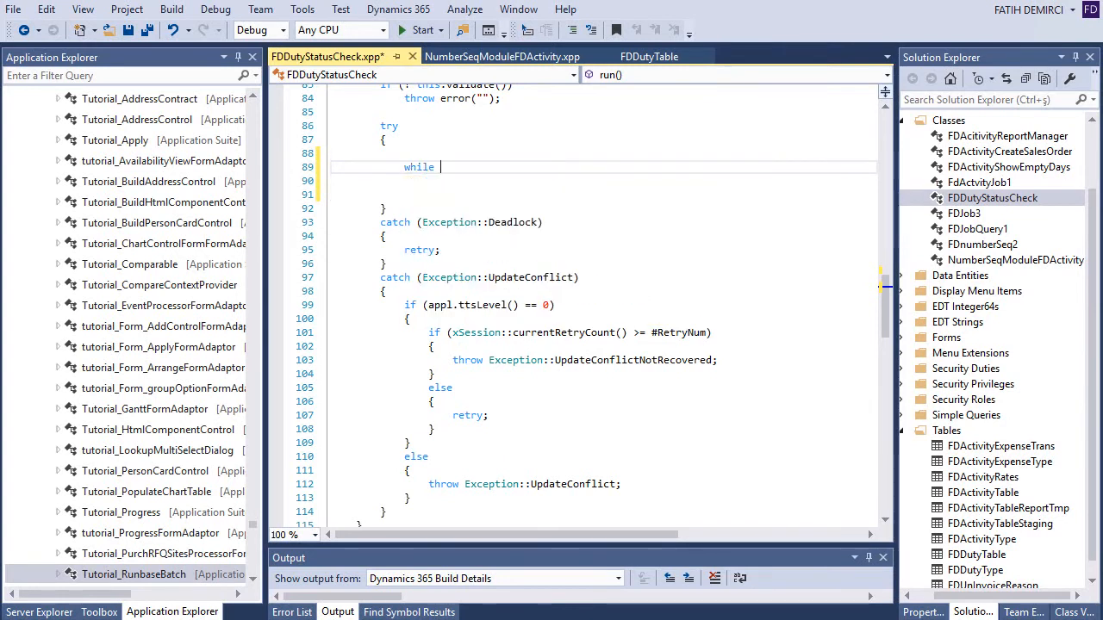
pyautogui.write('select')
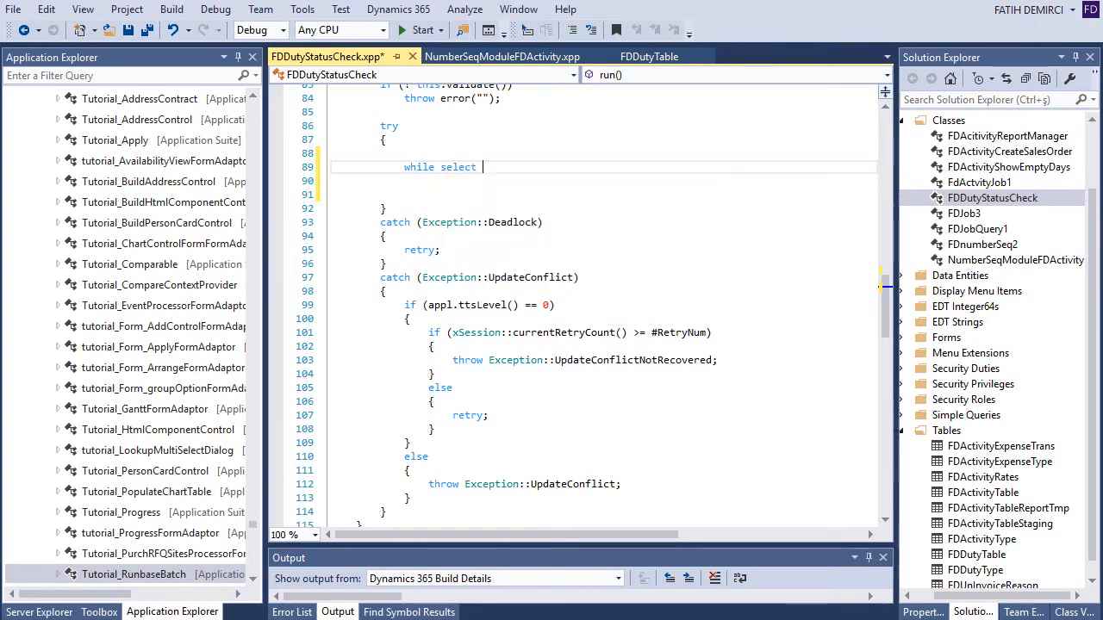
pyautogui.write('duty')
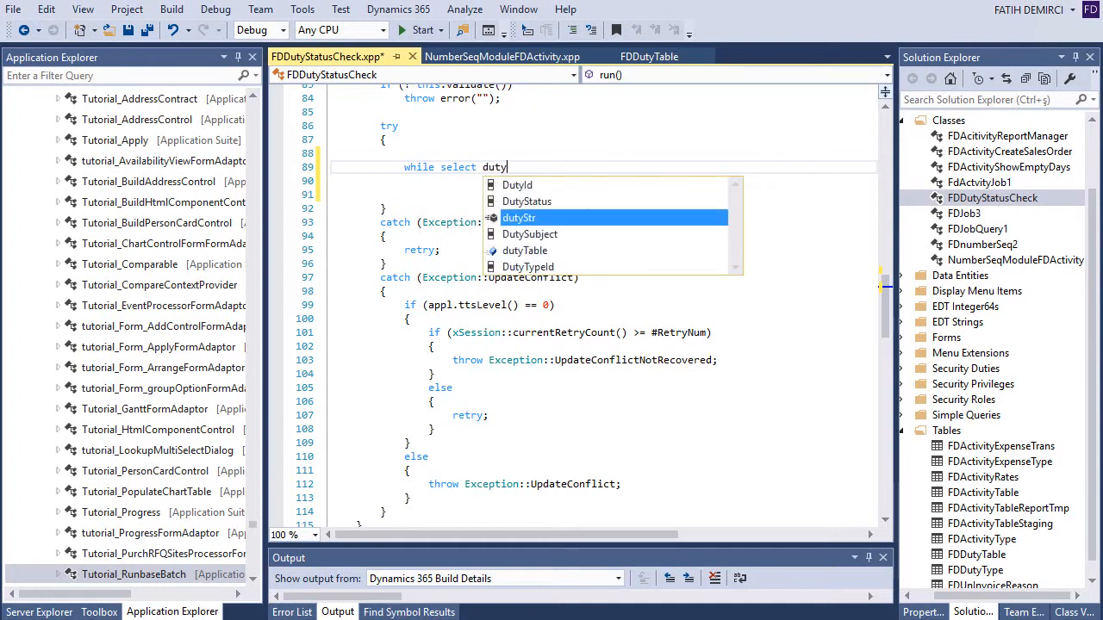
pyautogui.write('Table')
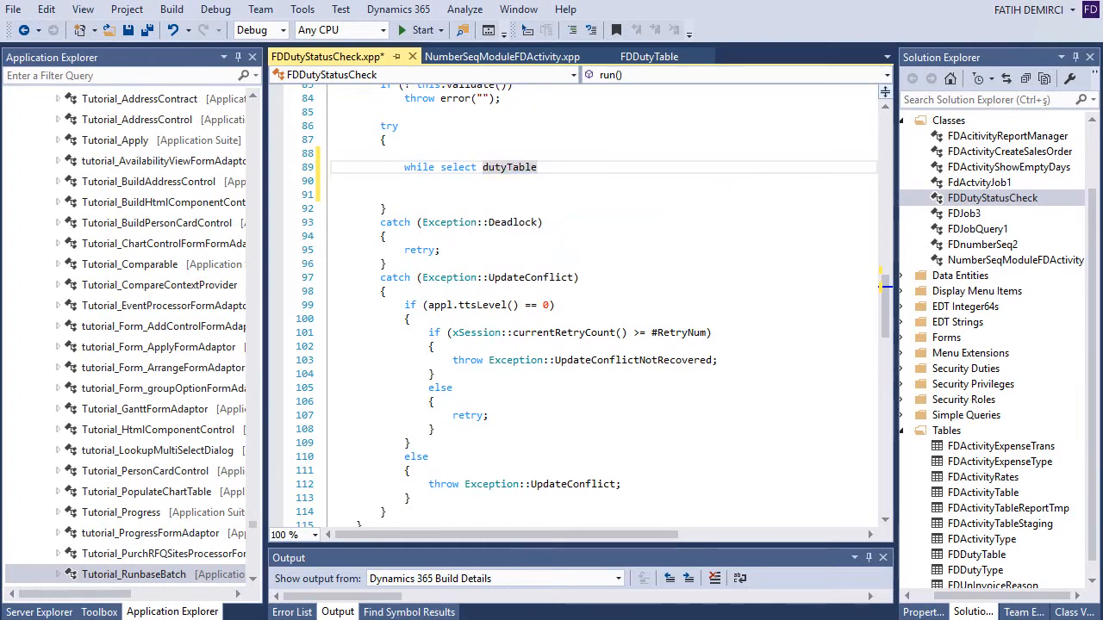
pyautogui.click(427, 181)
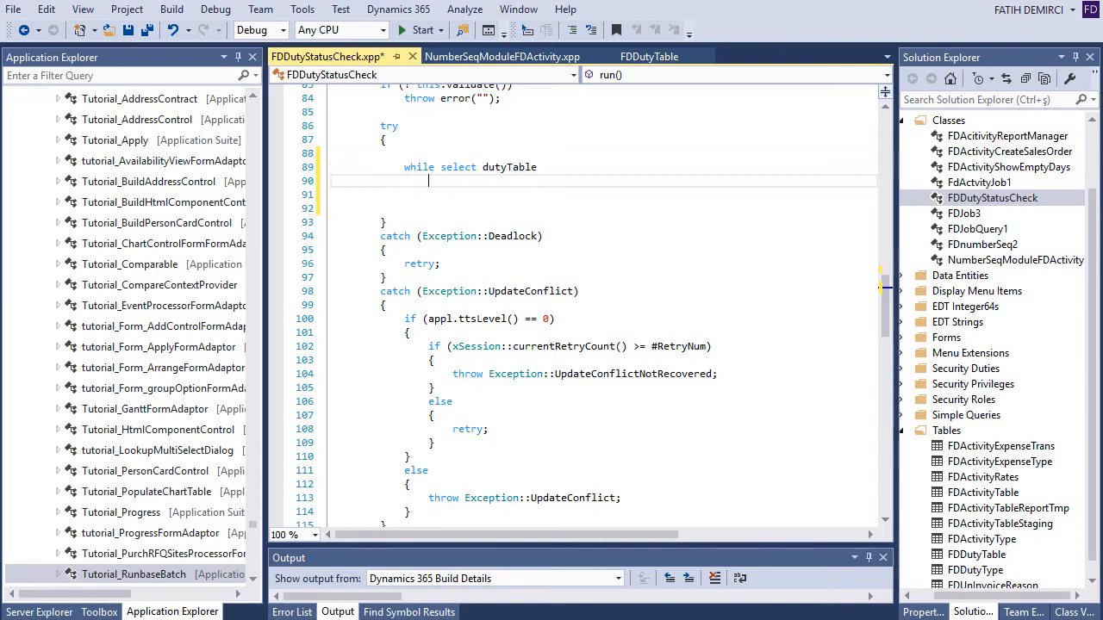
pyautogui.write('where dutyTable')
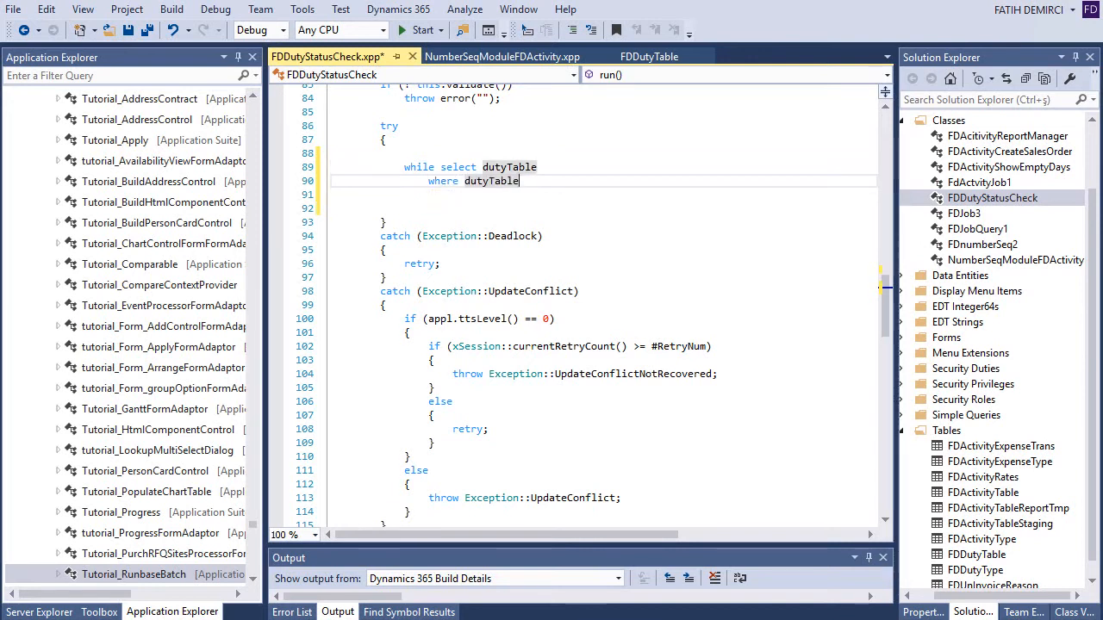
pyautogui.write('.du')
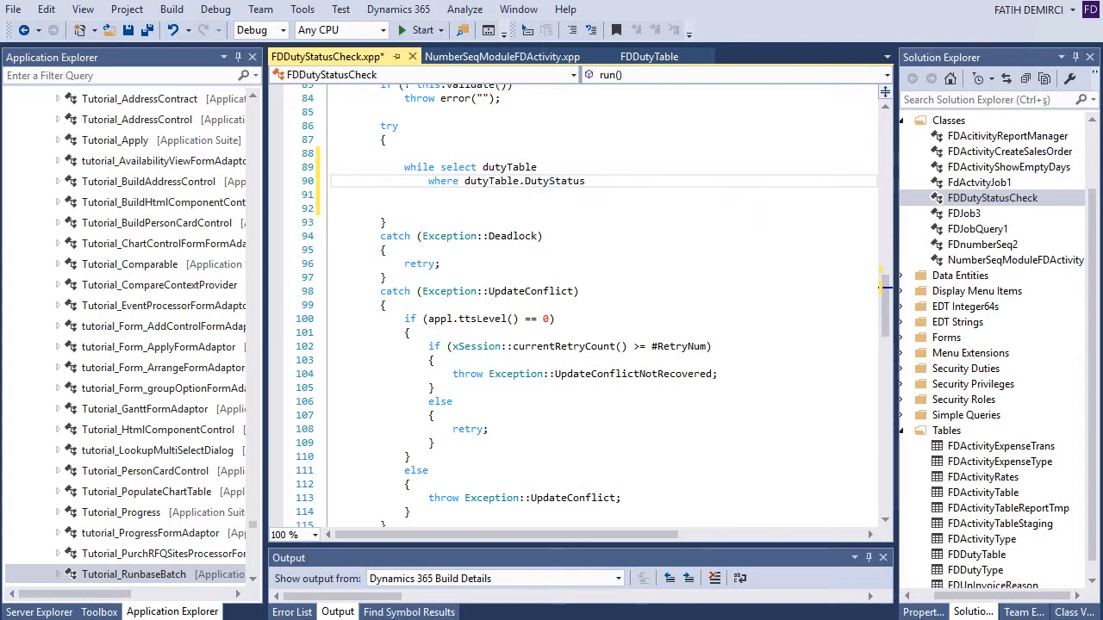
pyautogui.write('==')
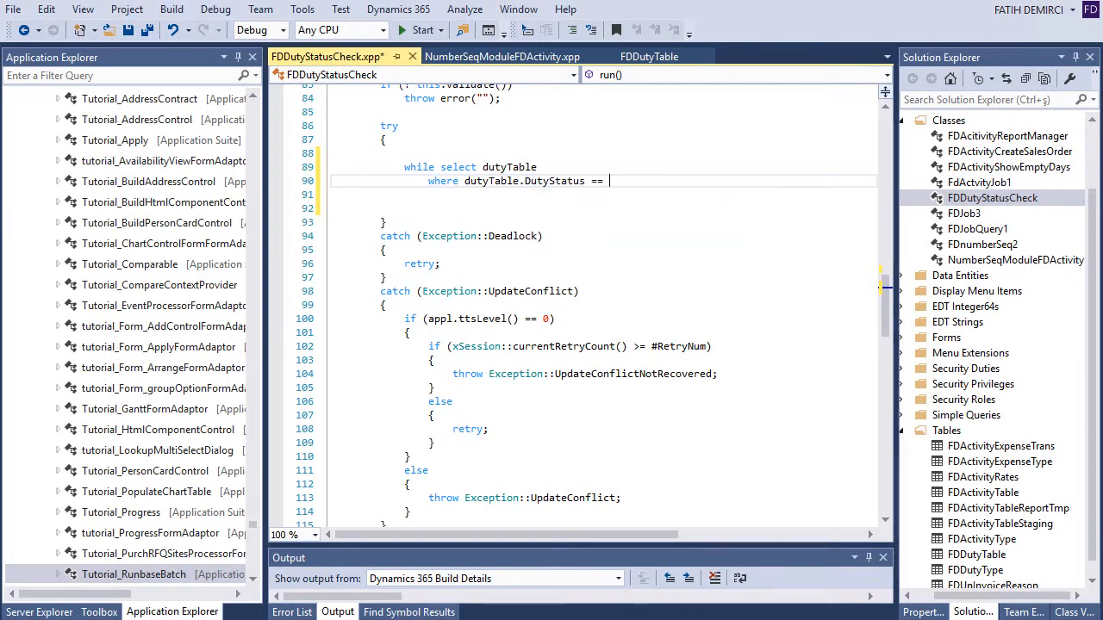
pyautogui.write('FDDutyStatus')
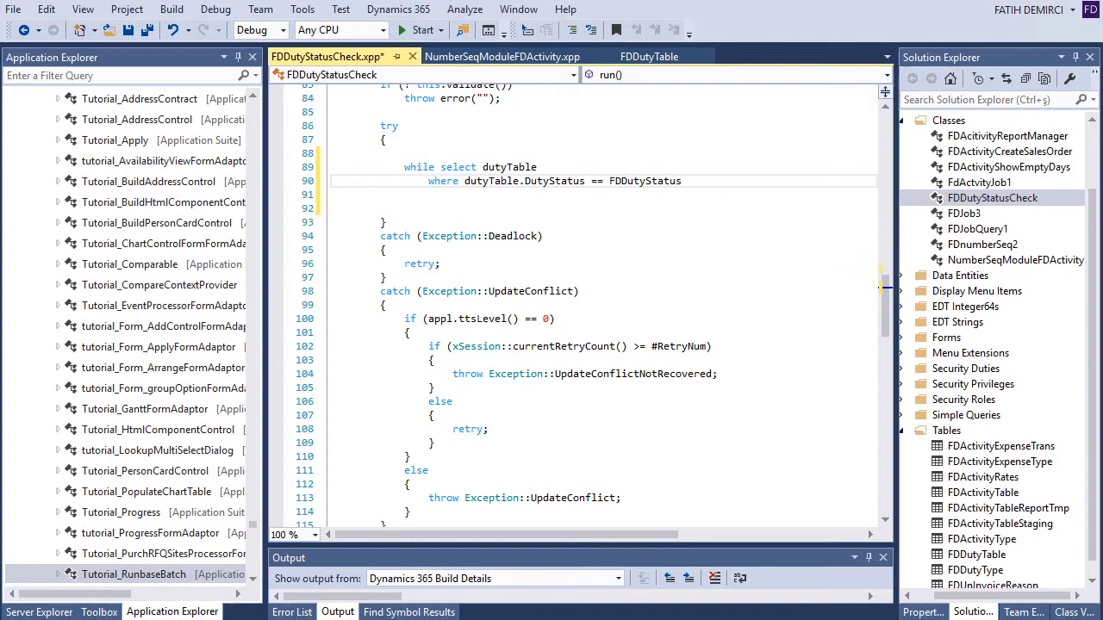
pyautogui.write('::Finished')
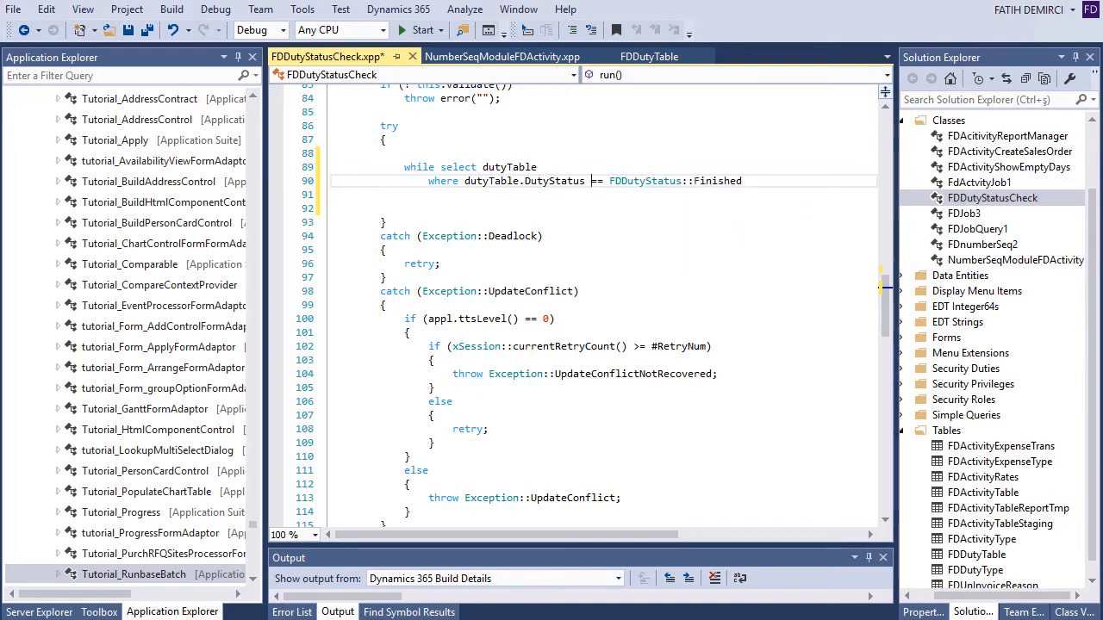
pyautogui.write('!=')
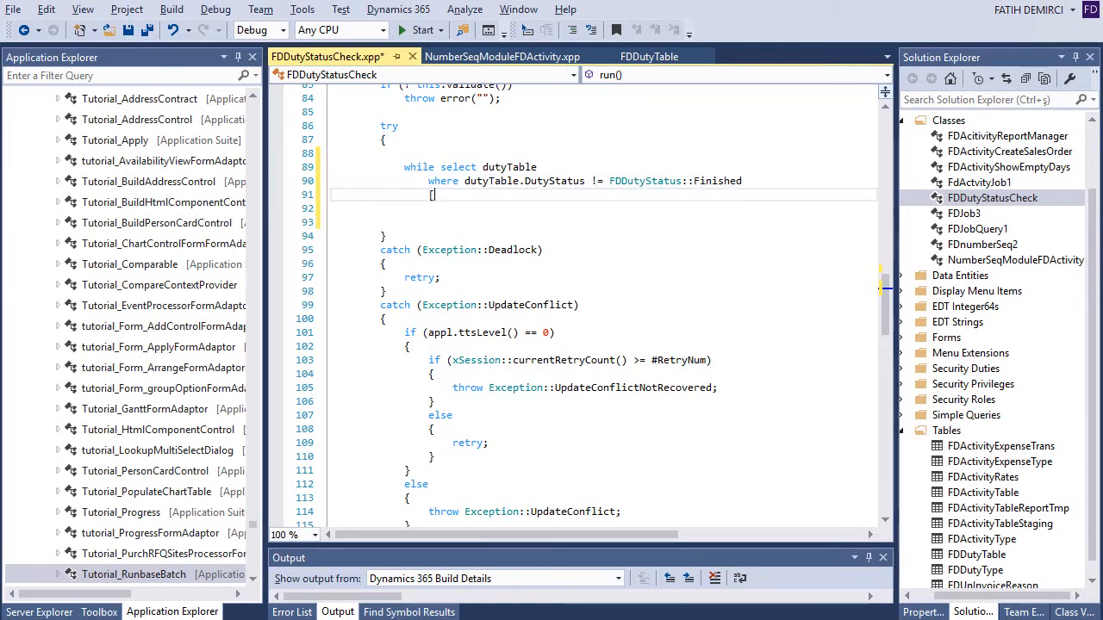
pyautogui.write('{')
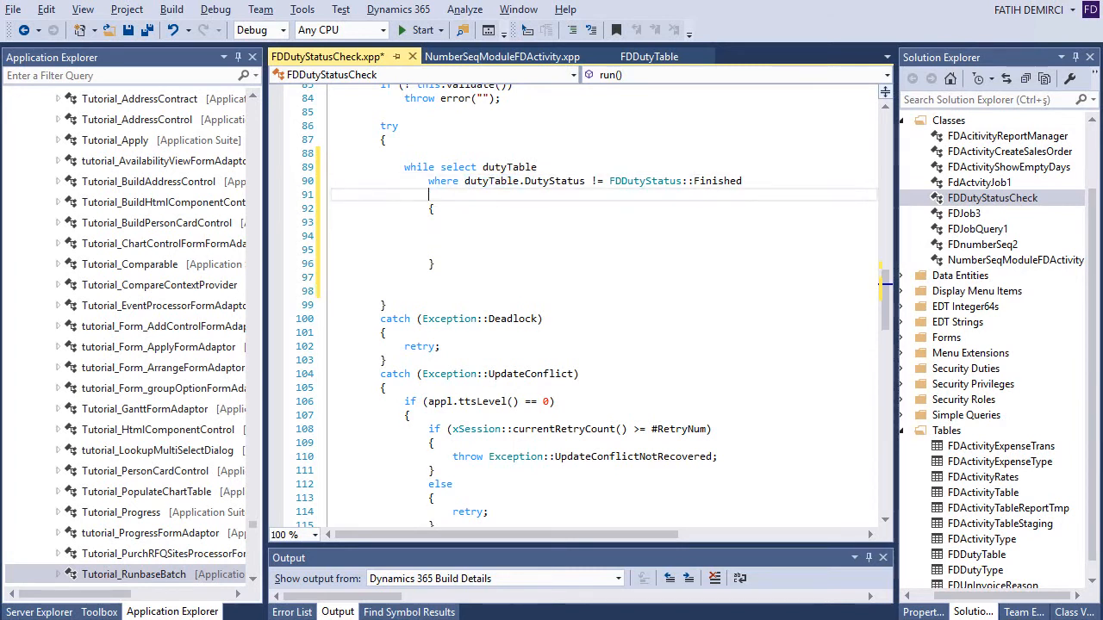
# - Extend the where clause with '&& dutyTable.EndDate <= today()'
pyautogui.write('&&')
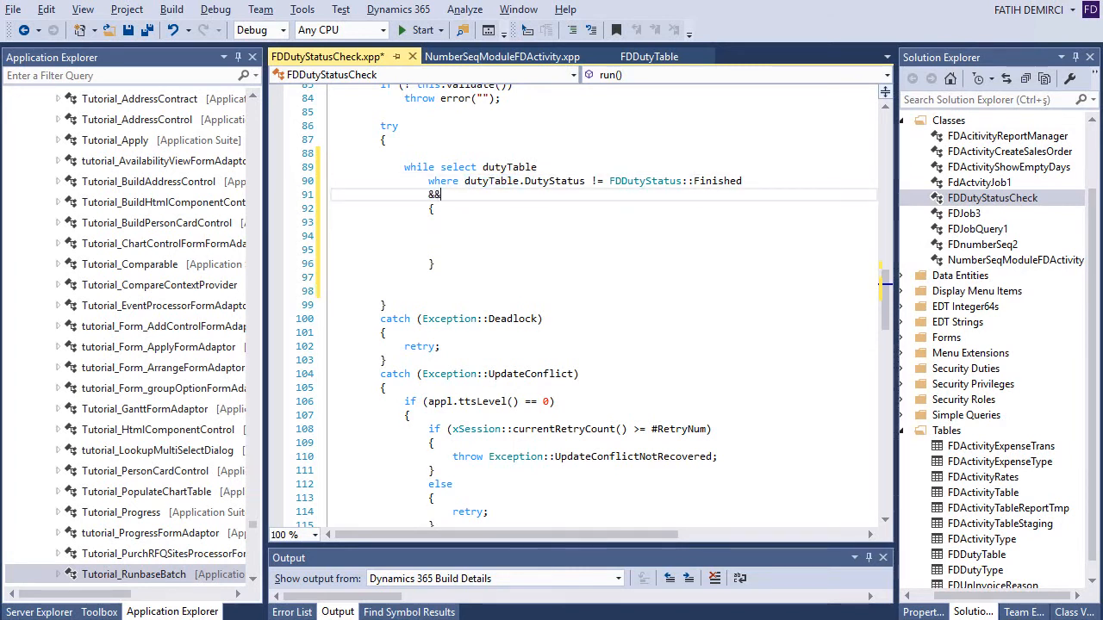
pyautogui.write('dutyTable')
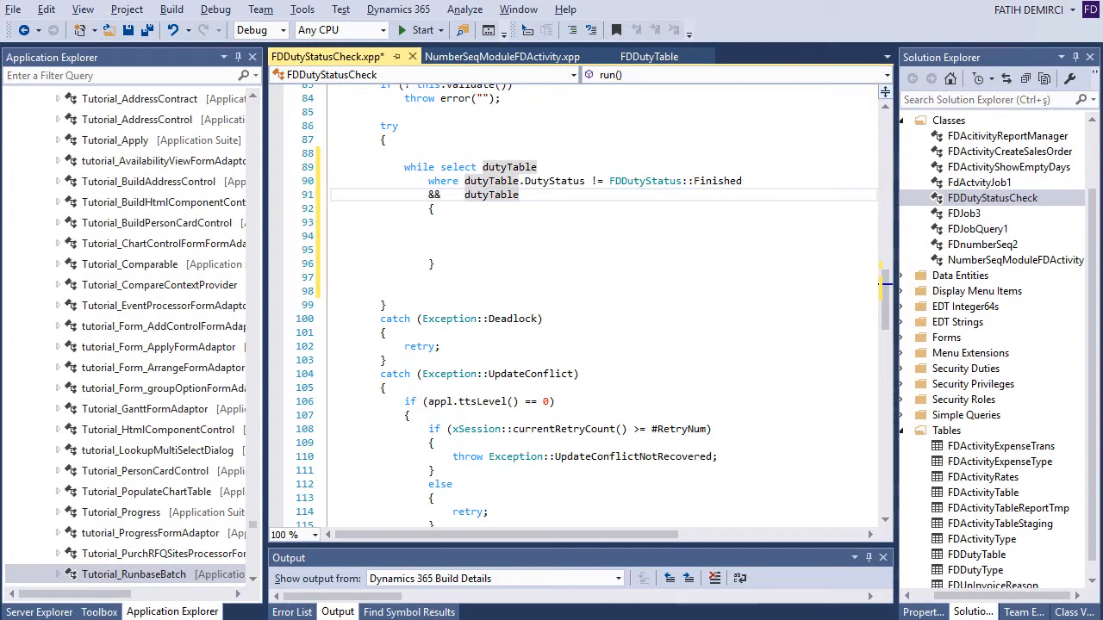
pyautogui.write('.EndDate')
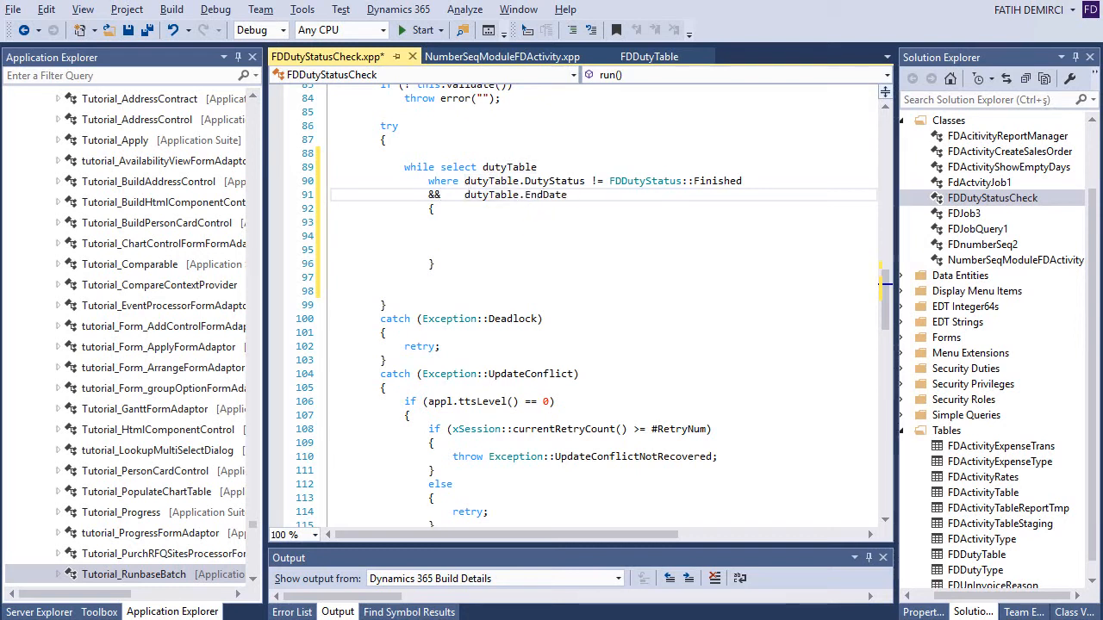
pyautogui.click(568, 193)
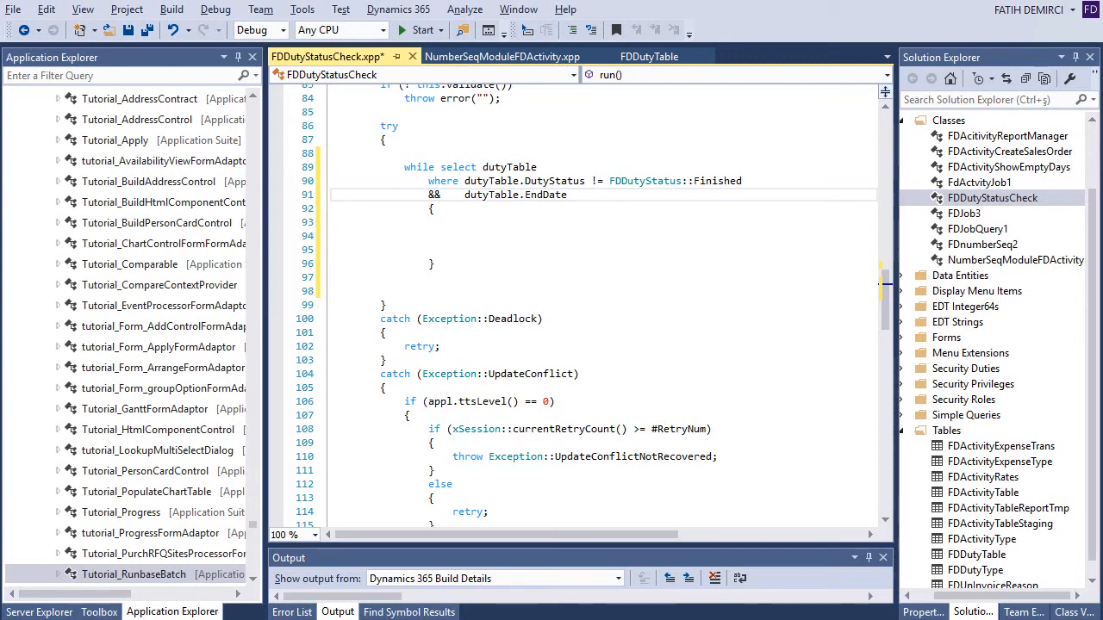
pyautogui.click(589, 195)
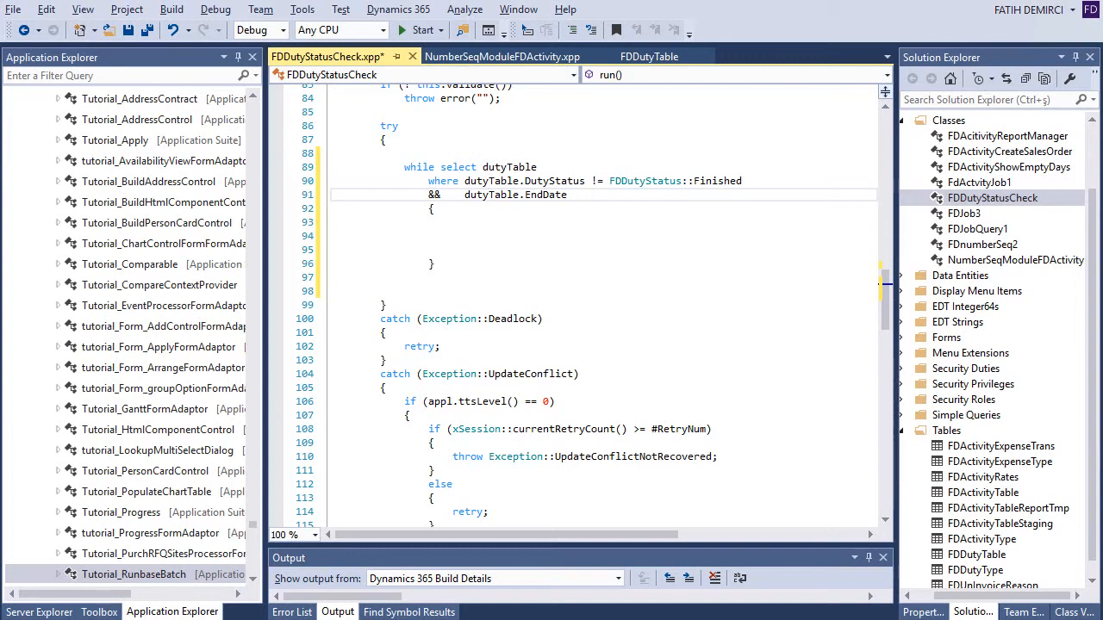
pyautogui.doubleClick(544, 193)
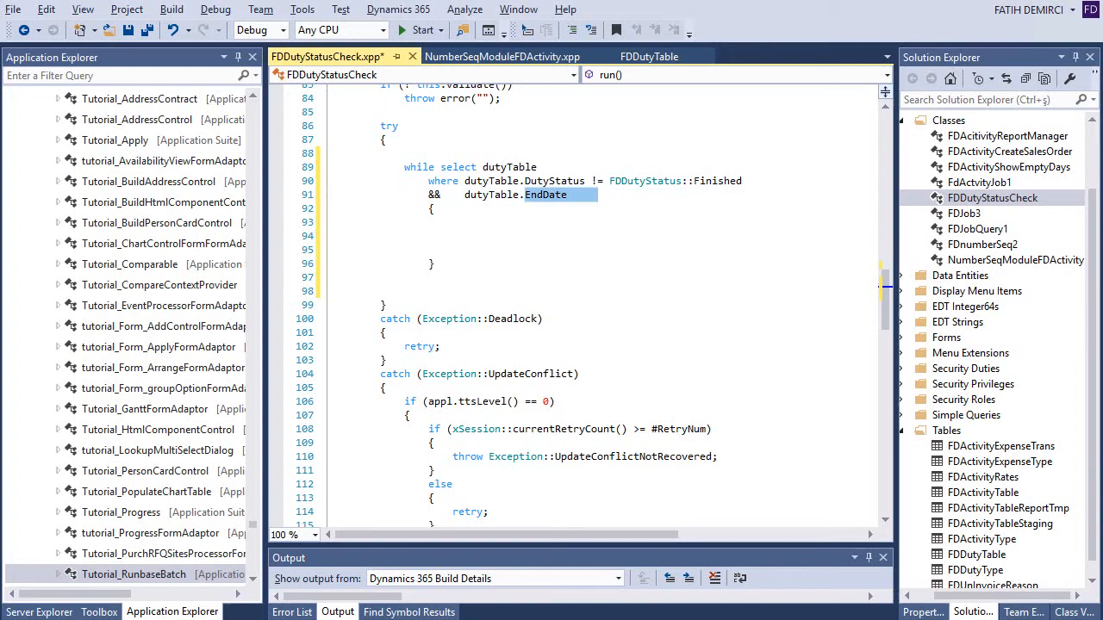
pyautogui.write('<')
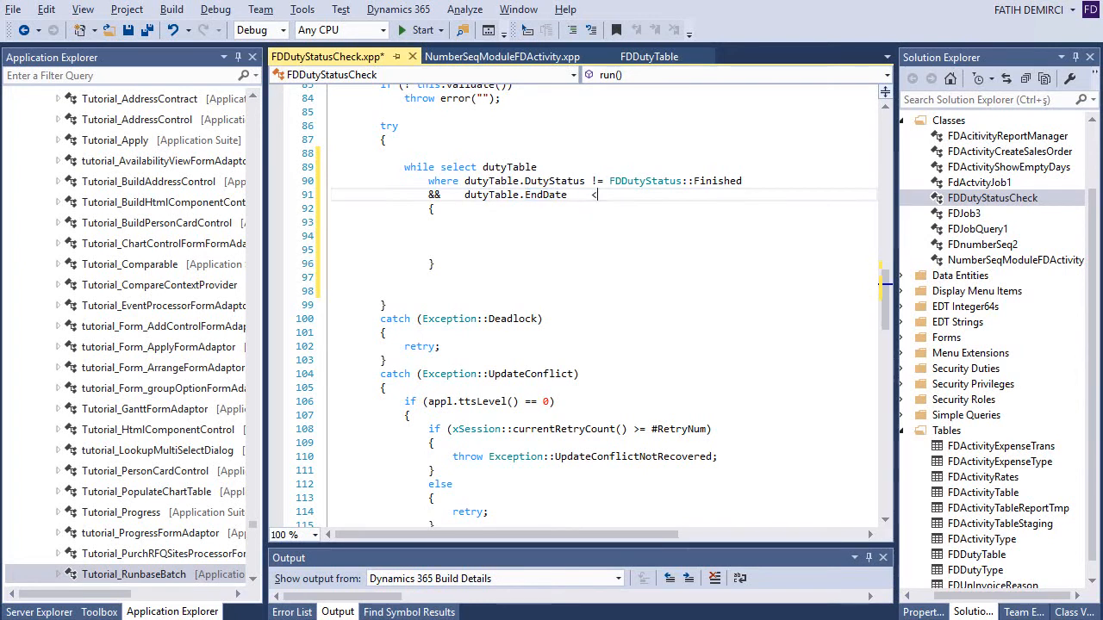
pyautogui.write('<= today(')
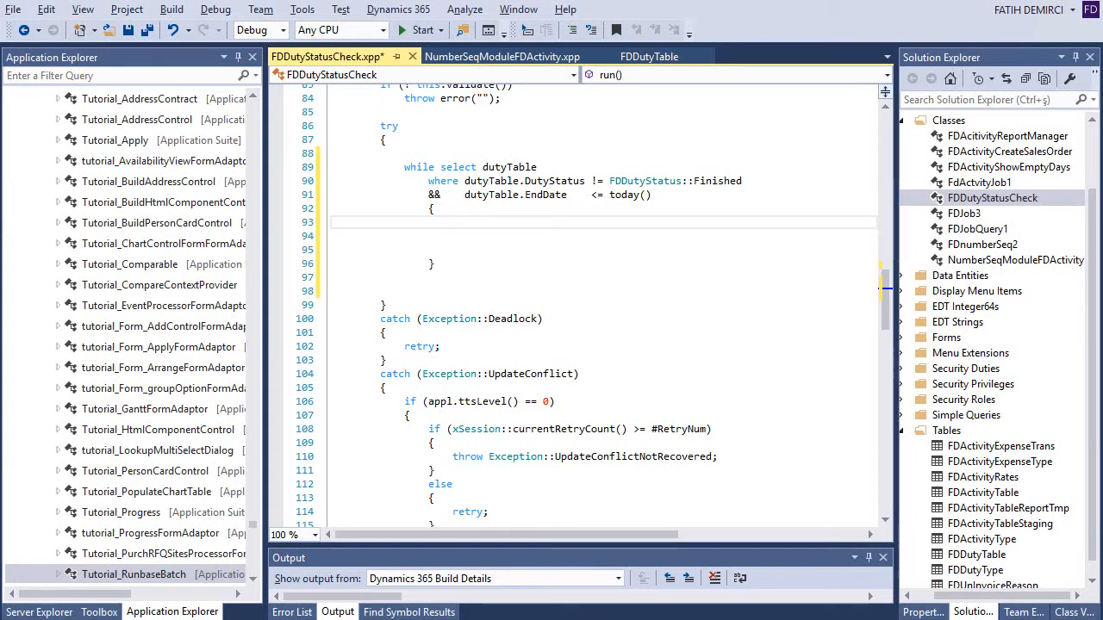
# - Add Info(strFmt("%1 %2", dutyTable.DutyId, dutyTable.…)) inside the loop
pyautogui.write('Info()')
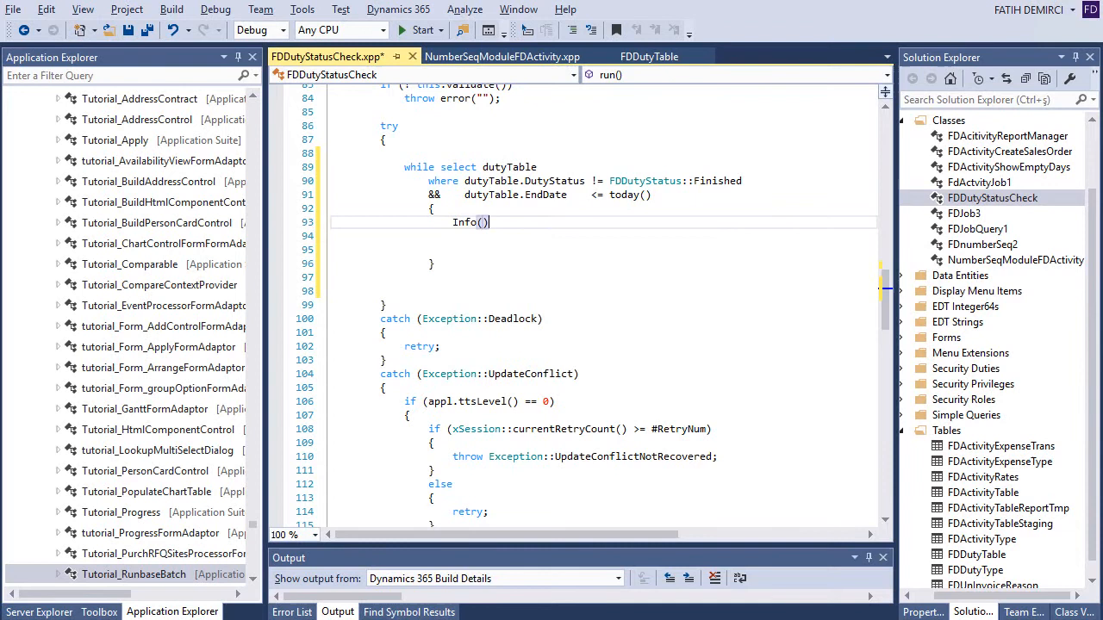
pyautogui.write('""')
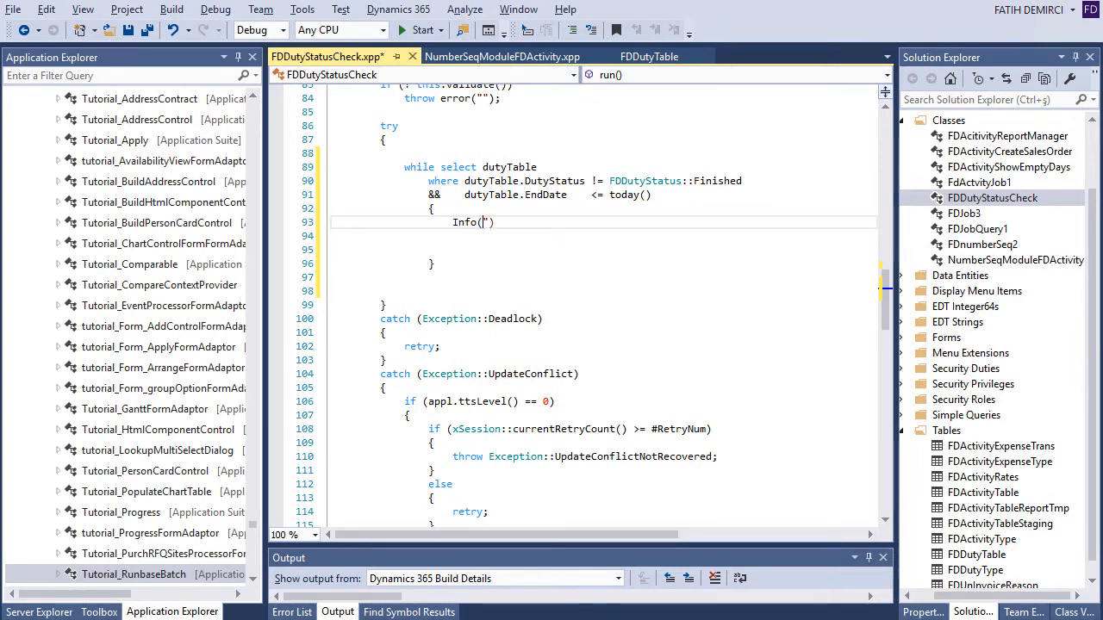
pyautogui.write('strfmt("')
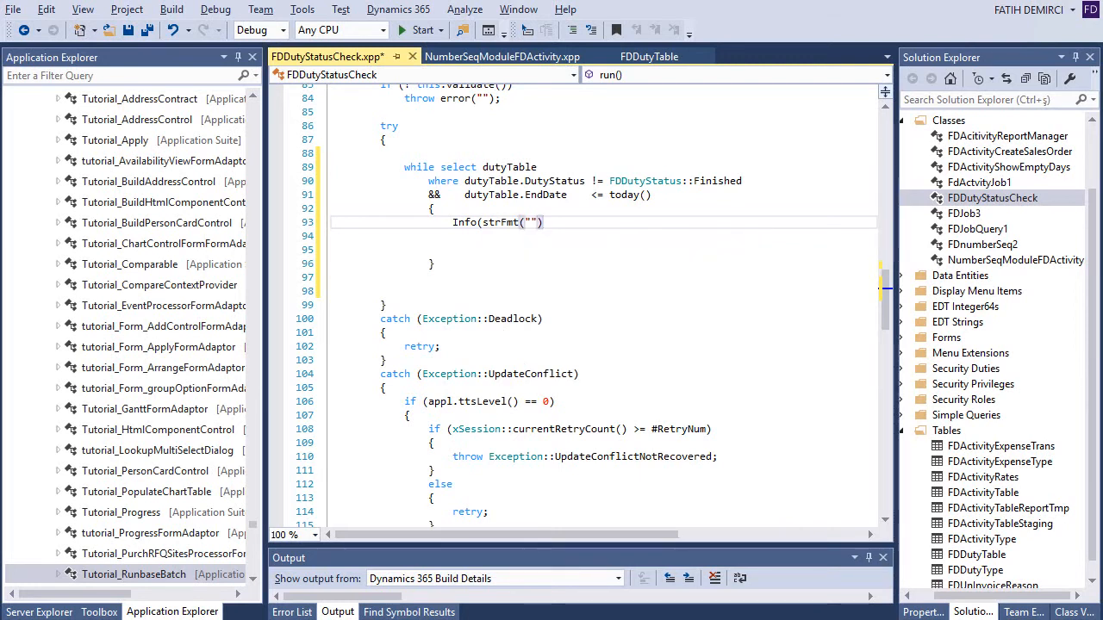
pyautogui.write(');')
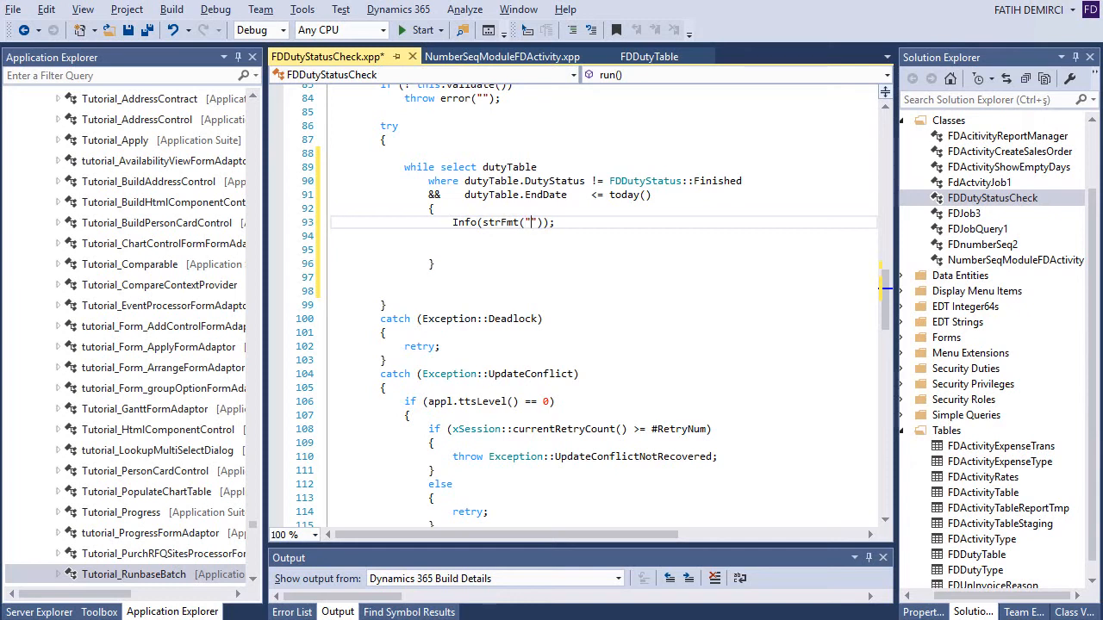
pyautogui.write('%1 %')
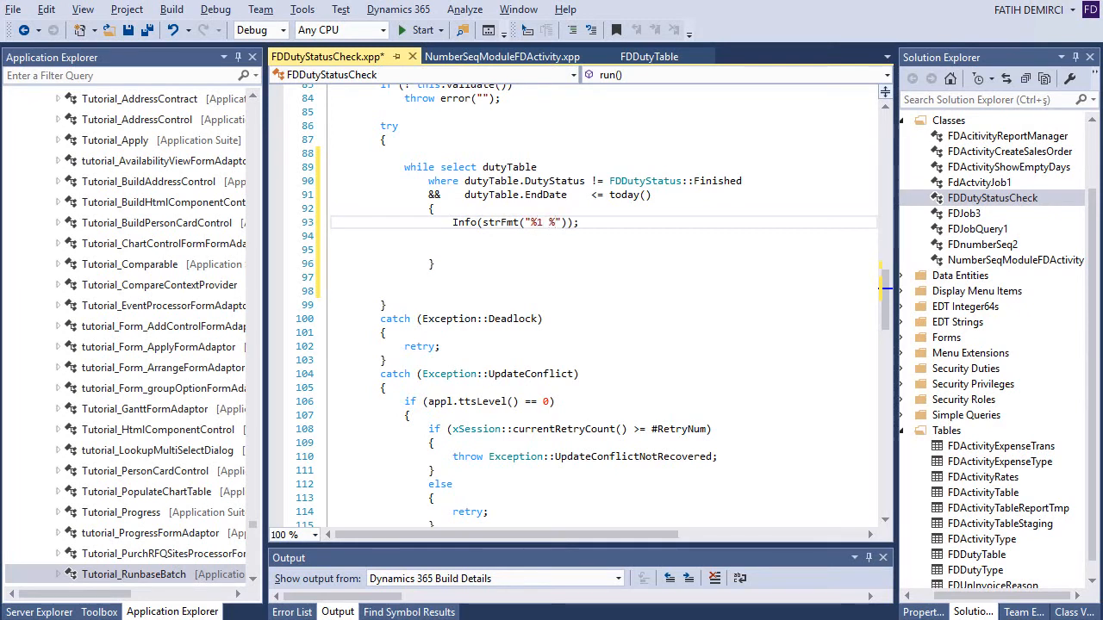
pyautogui.write('%2" ,')
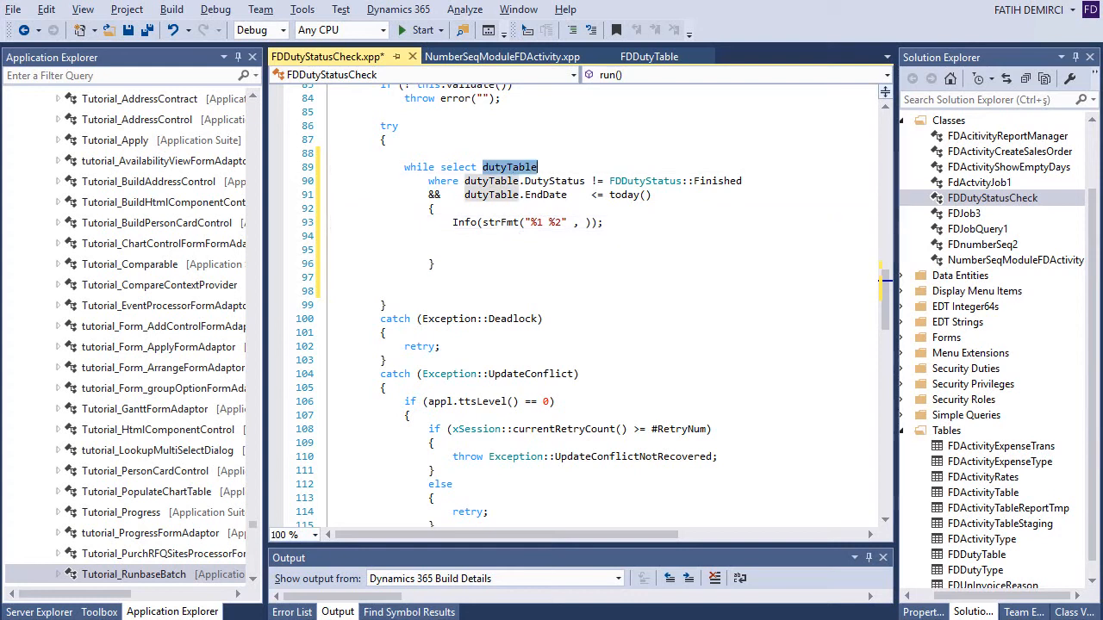
pyautogui.write('dutyTable.du')
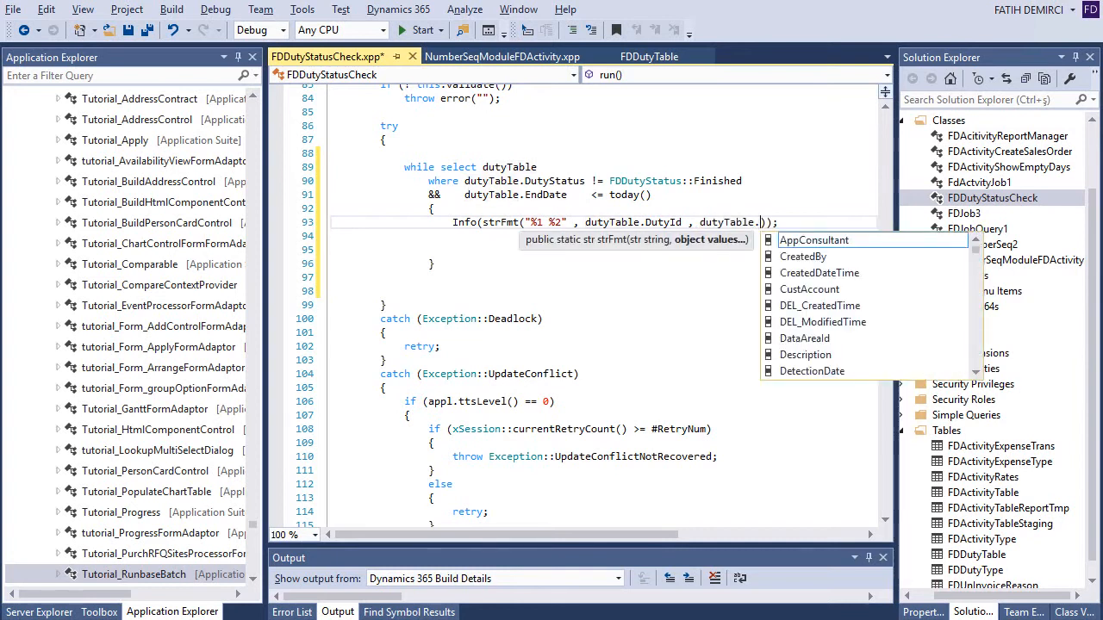
pyautogui.write('du')
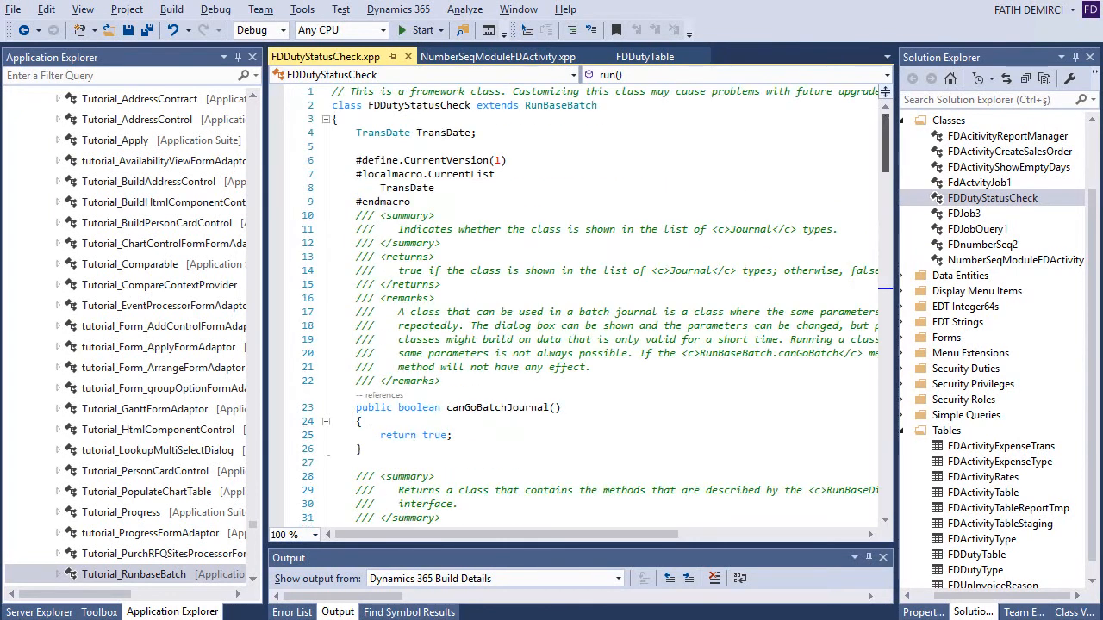
# - Make description() return "Duty status check"
pyautogui.scroll(-3)
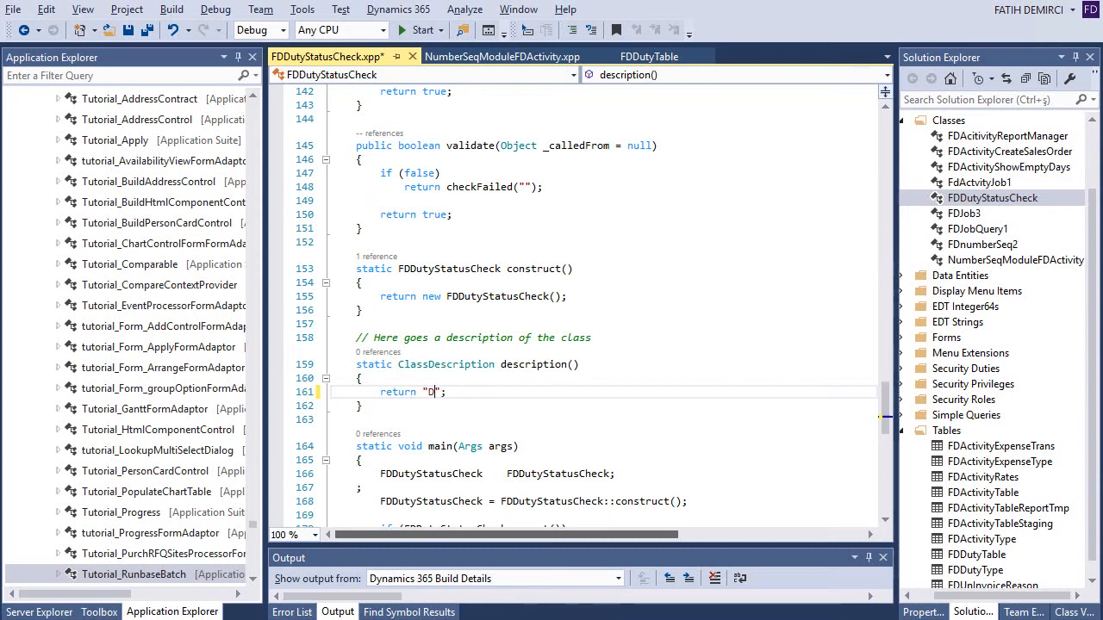
pyautogui.write('uty status check')
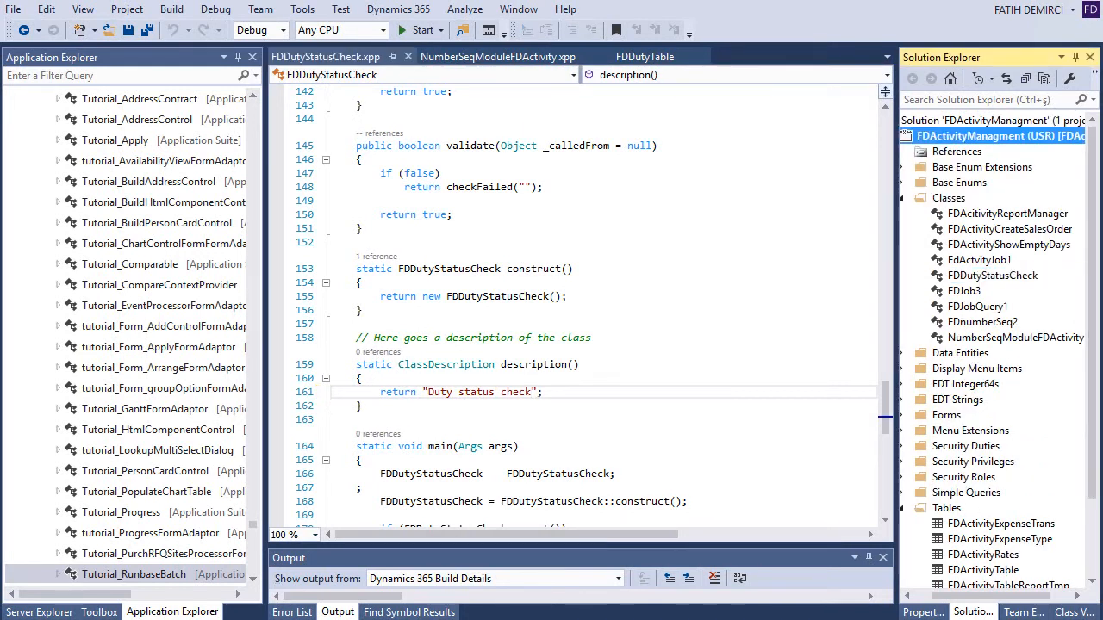
pyautogui.rightClick(999, 134)
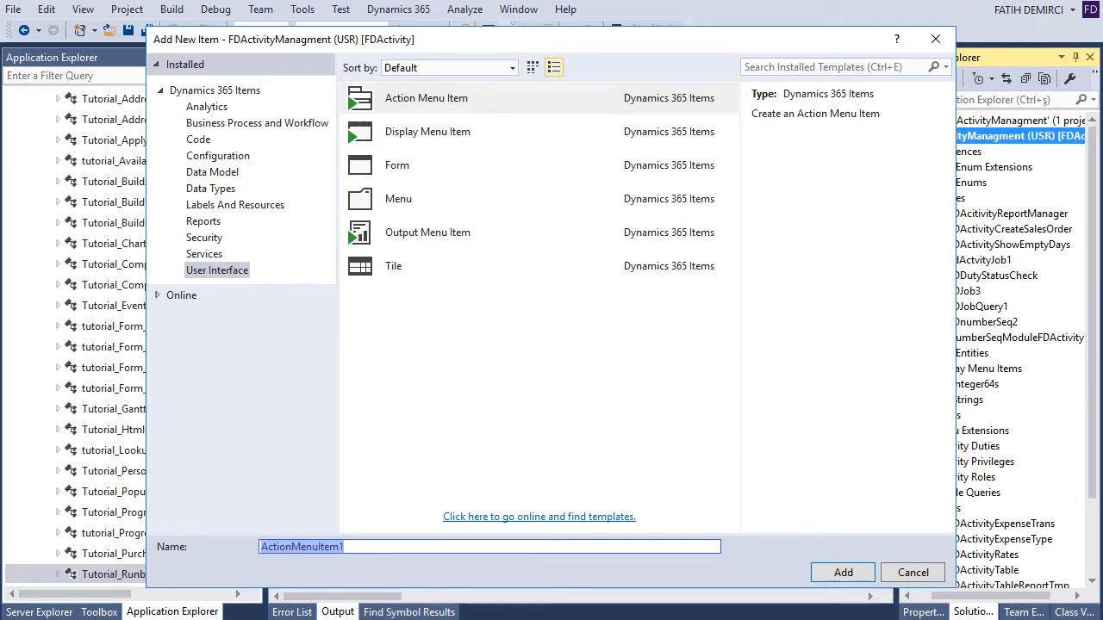
# - Create action menu item FDDutyStatusCheck with Object Type Class pointing to the FDDutyStatusCheck class
pyautogui.write('FDDutyStat')
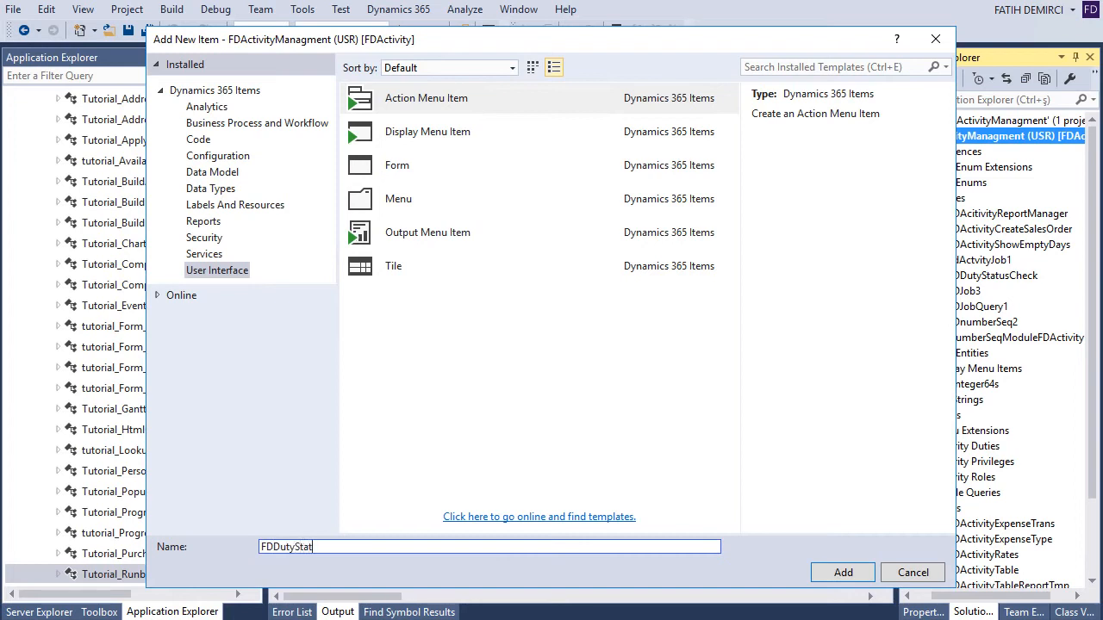
pyautogui.write('usCheck')
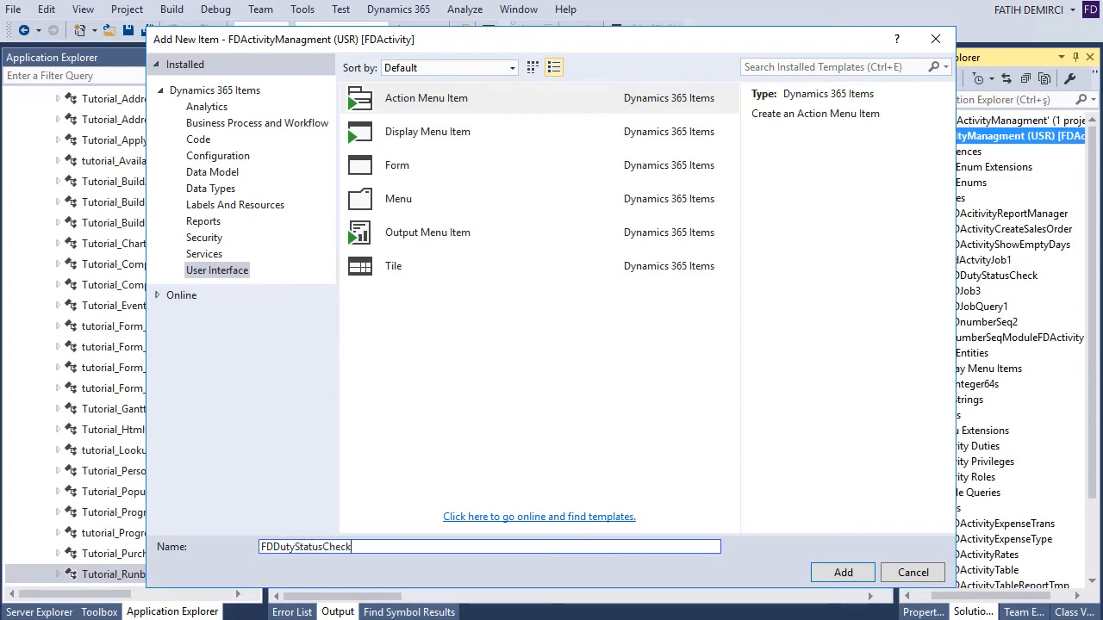
pyautogui.click(841, 572)
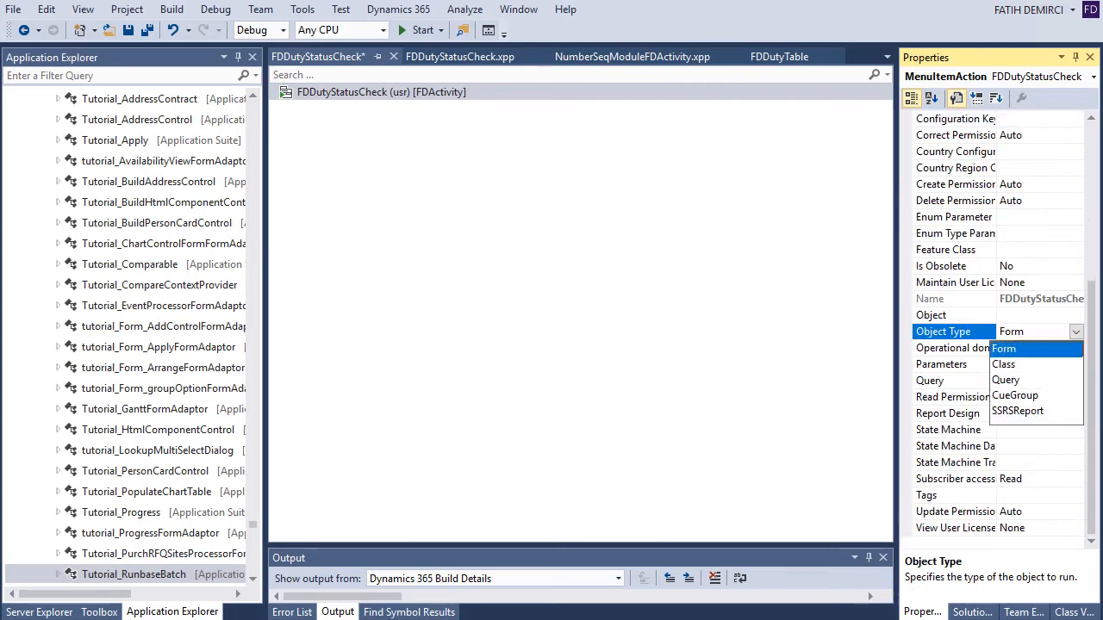
pyautogui.click(1003, 363)
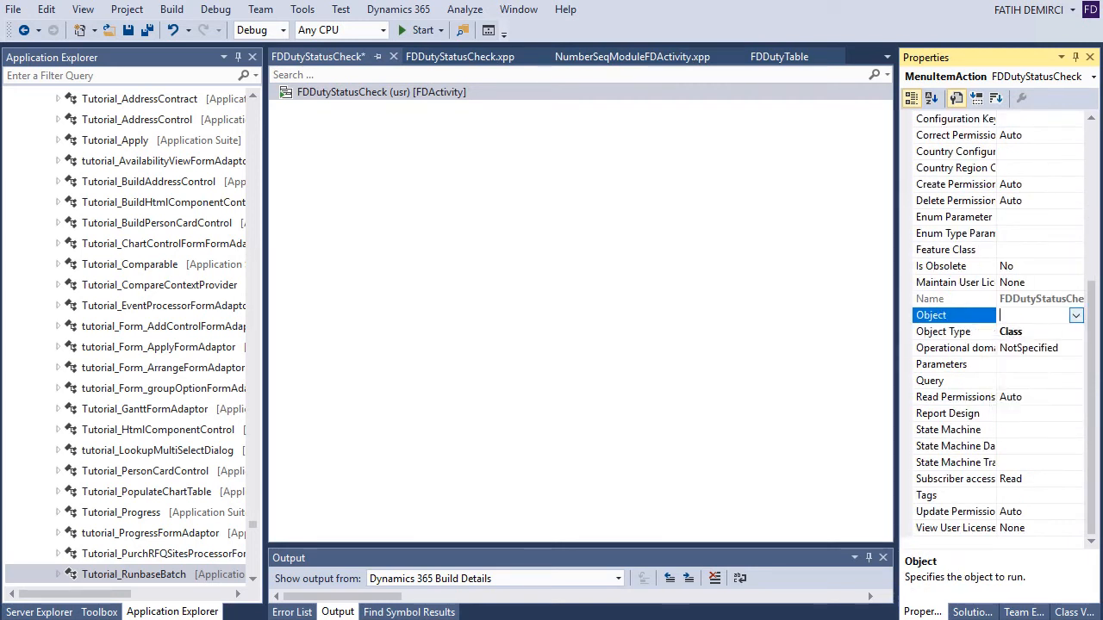
pyautogui.write('fdd')
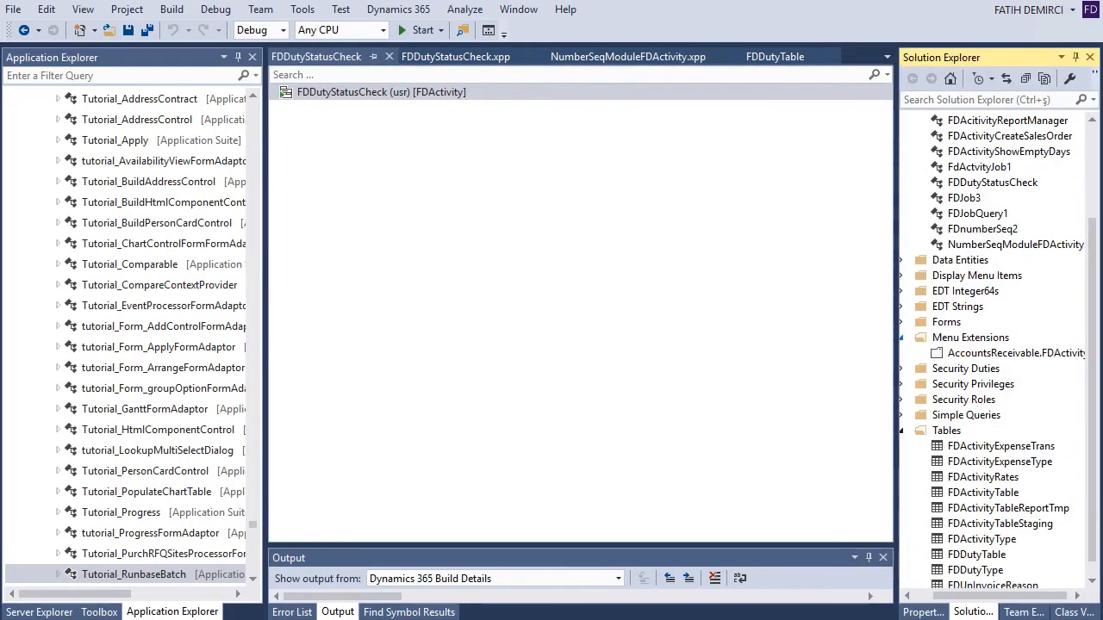
# - Drag FDDutyStatusCheck into FDActivity of AccountsReceivable.FDActivity and start debugging
pyautogui.click(1015, 351)
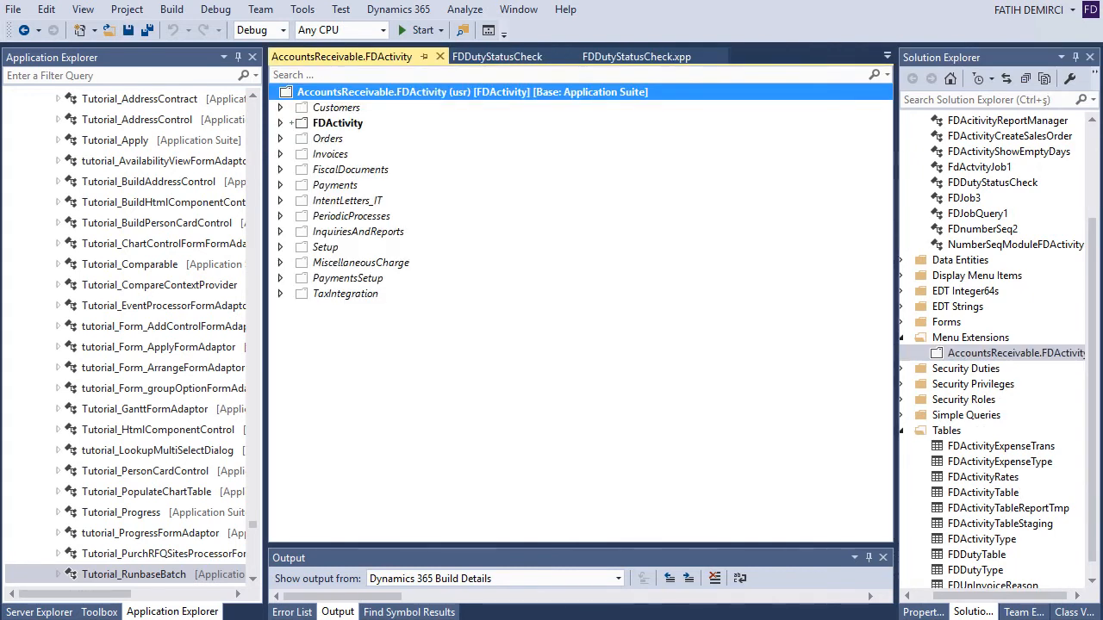
pyautogui.click(279, 122)
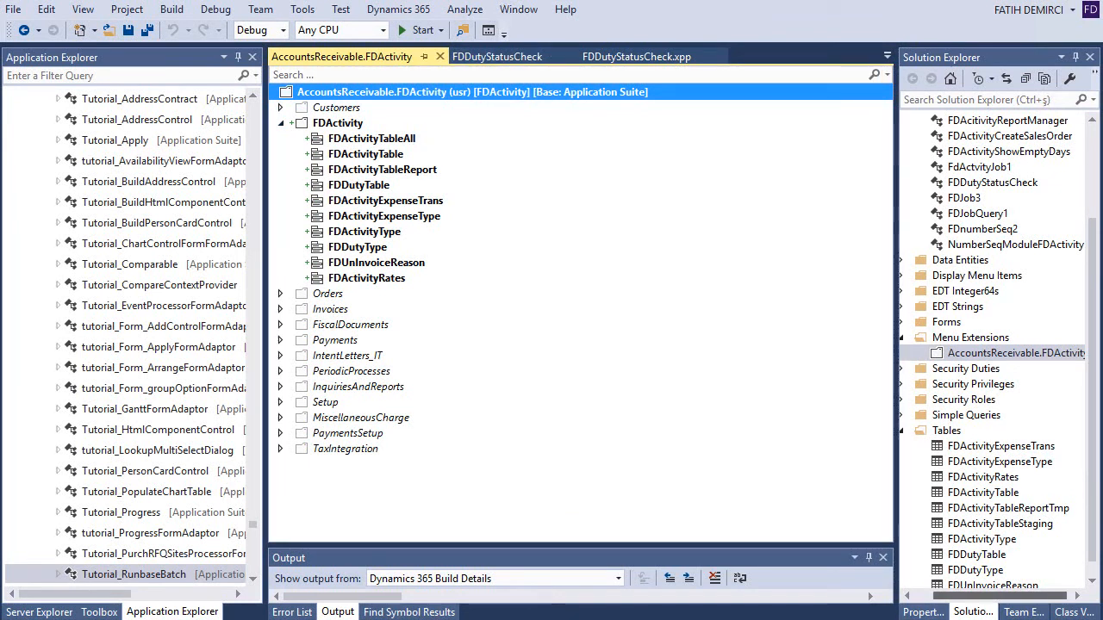
pyautogui.click(975, 276)
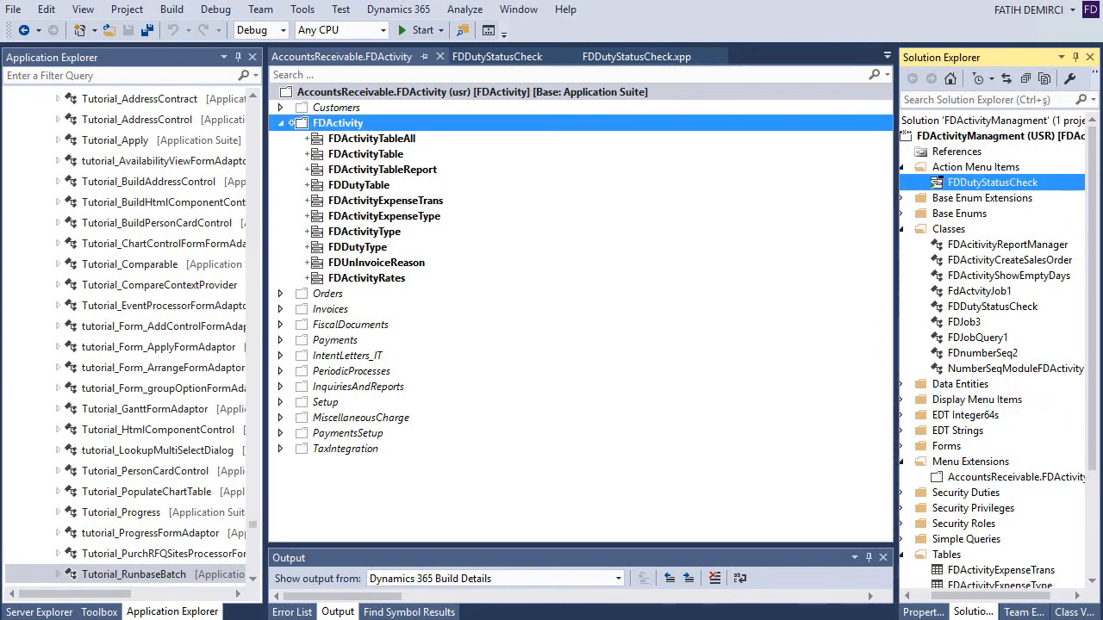
pyautogui.click(385, 215)
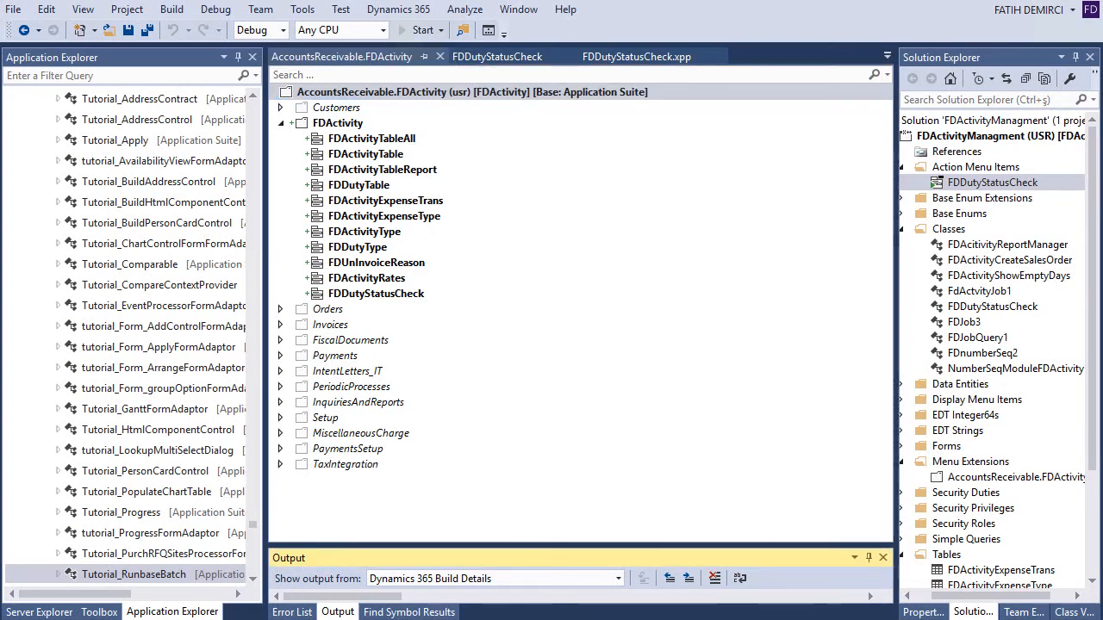
pyautogui.click(417, 29)
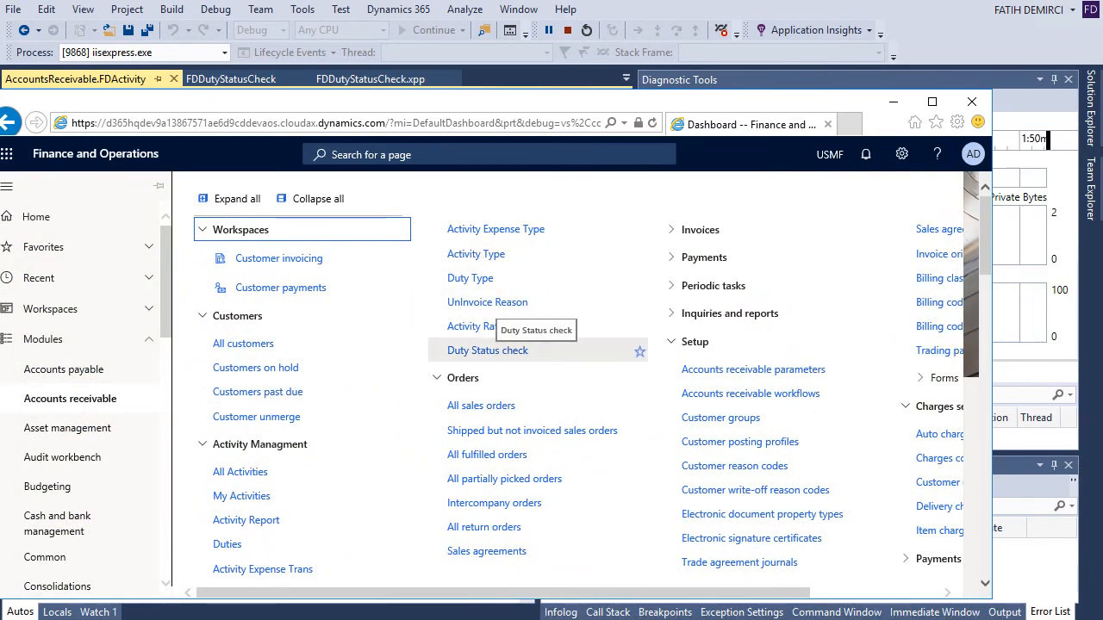
# - Run Duty status check from the Activity Management menu and view the overdue-duty messages in the Action center
pyautogui.click(488, 350)
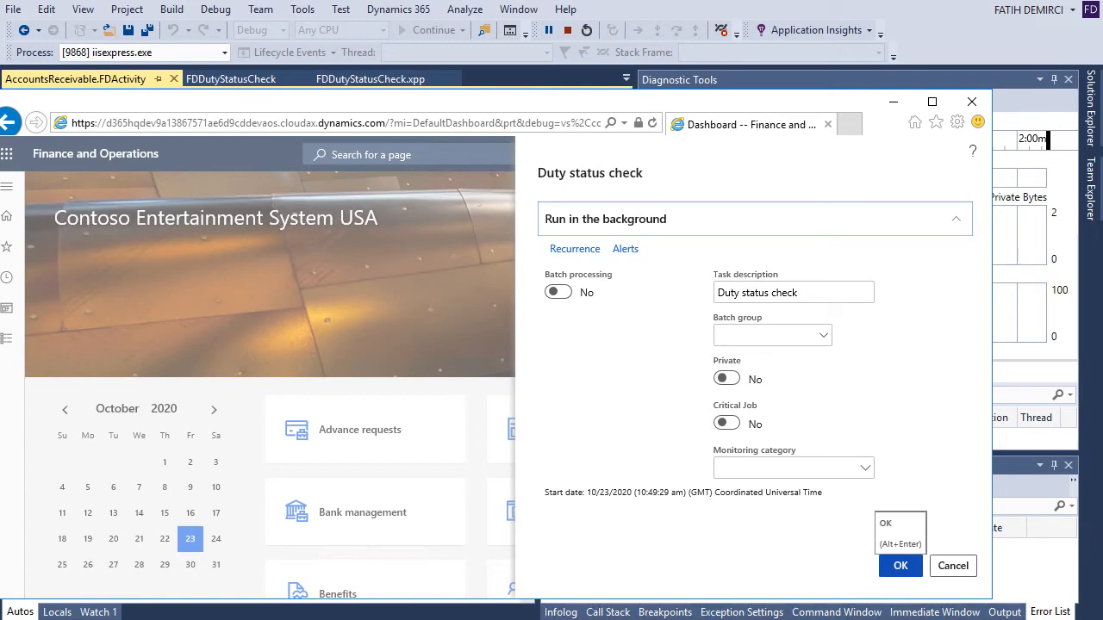
pyautogui.click(899, 565)
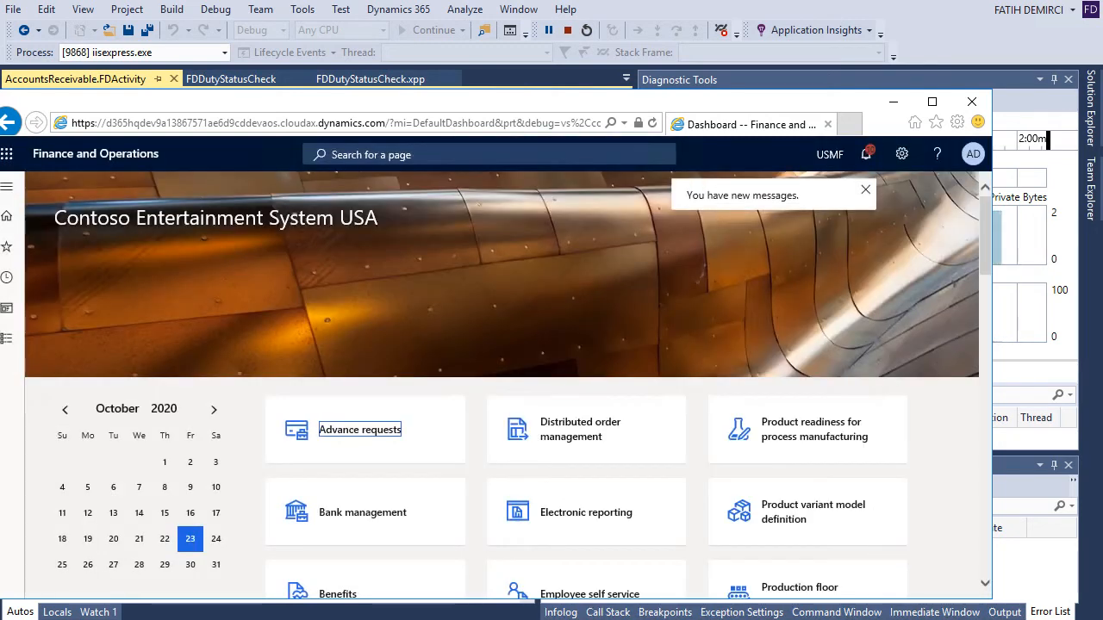
pyautogui.click(865, 154)
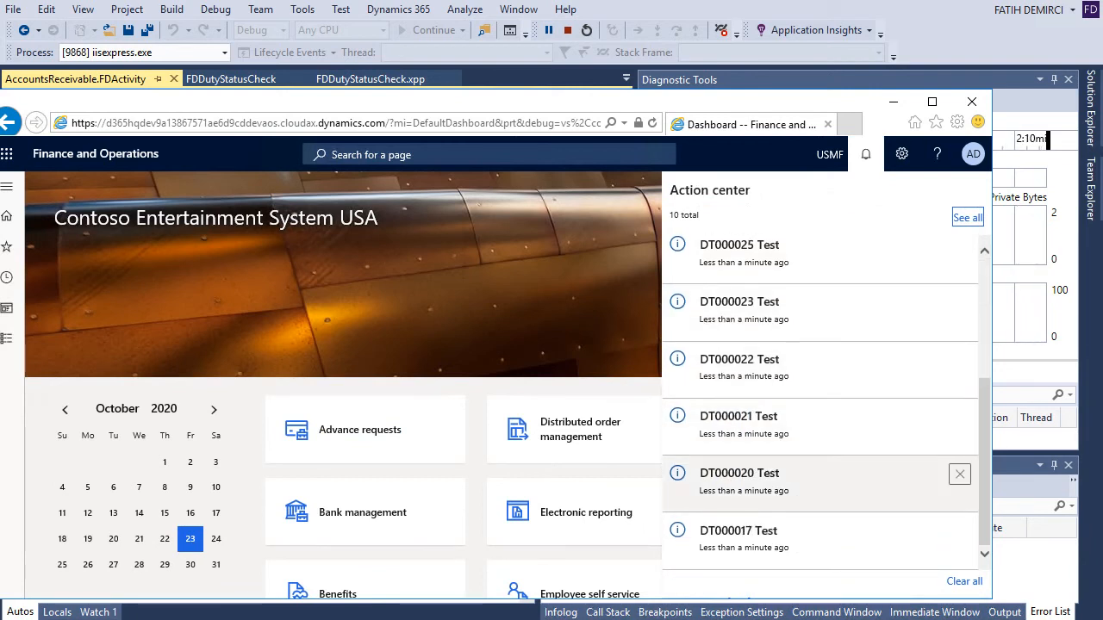
pyautogui.click(865, 155)
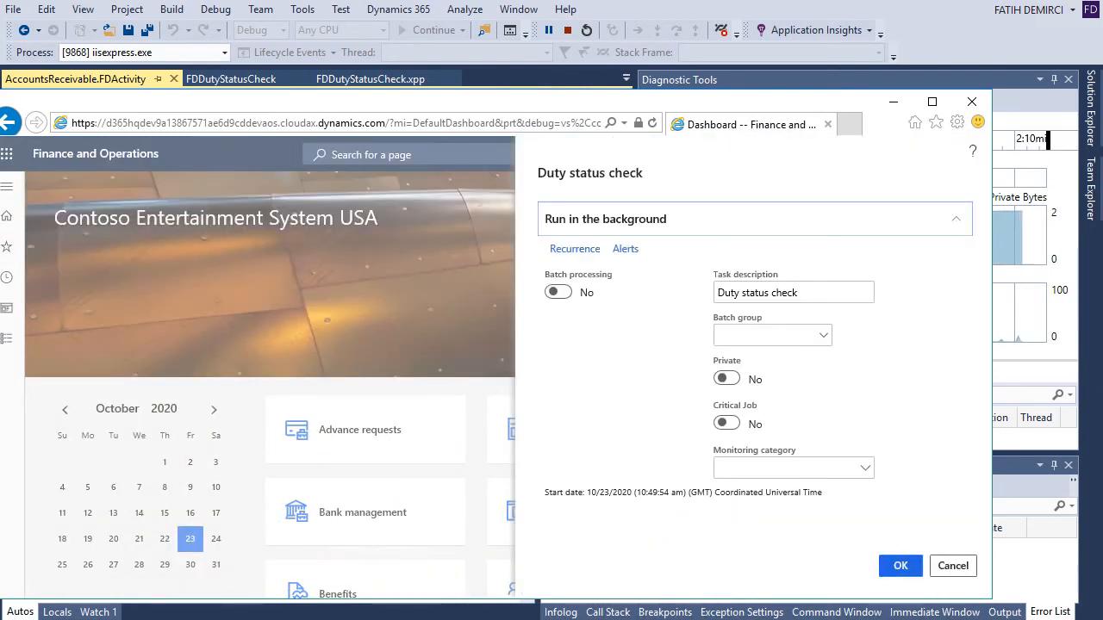
# - Enable batch processing with a daily recurrence, no end date, starting 10/23/2020 at 11:49:54 PM
pyautogui.click(559, 292)
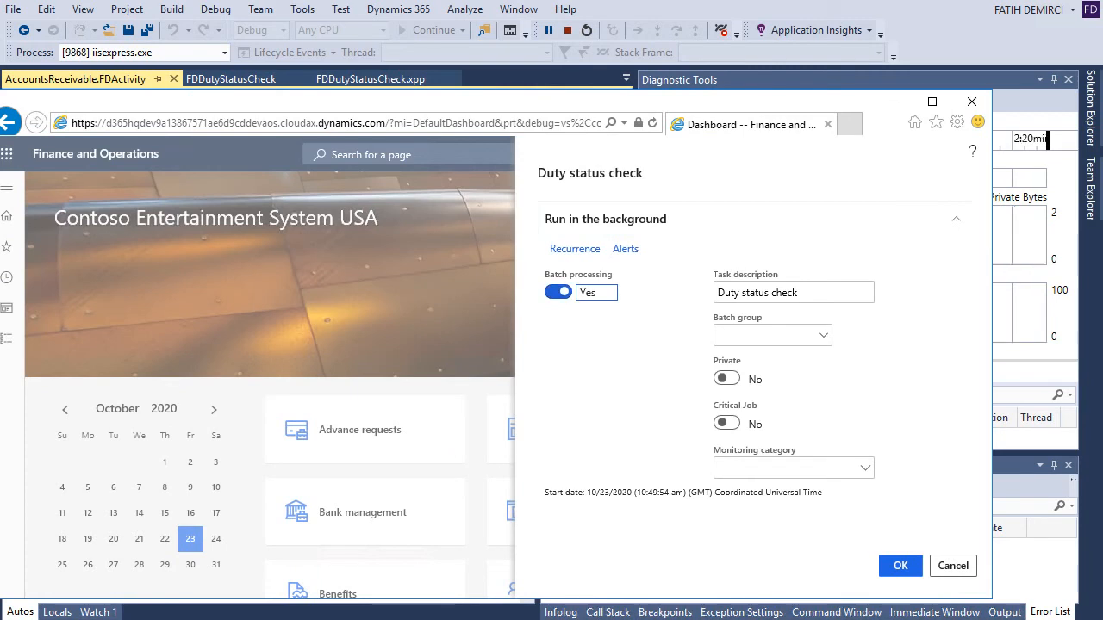
pyautogui.click(575, 248)
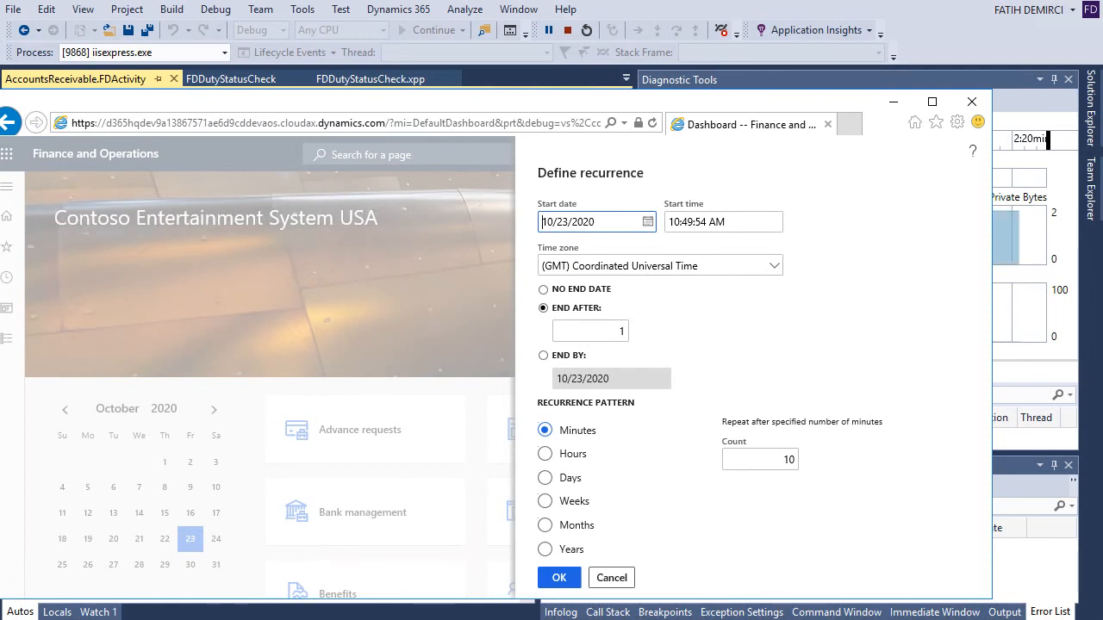
pyautogui.click(545, 477)
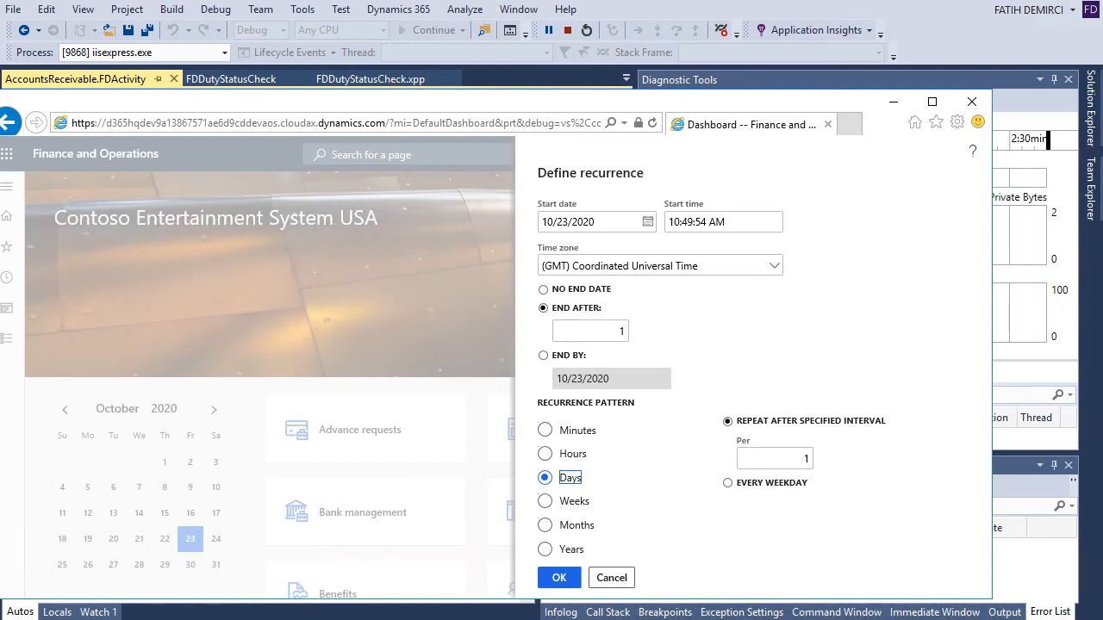
pyautogui.click(543, 289)
pyautogui.write('1')
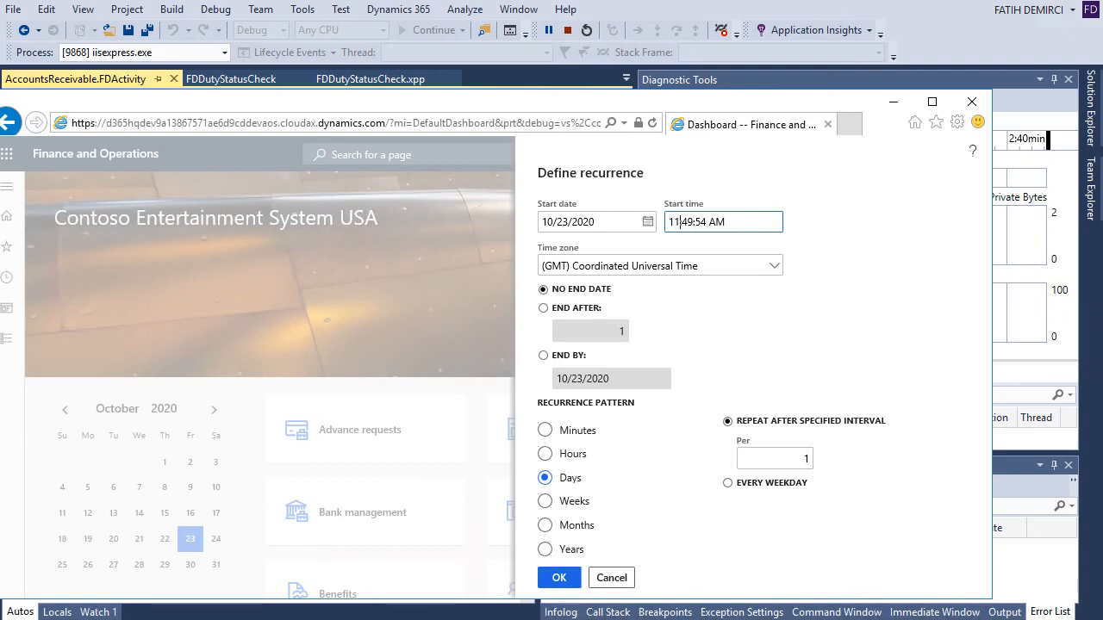
pyautogui.write('P')
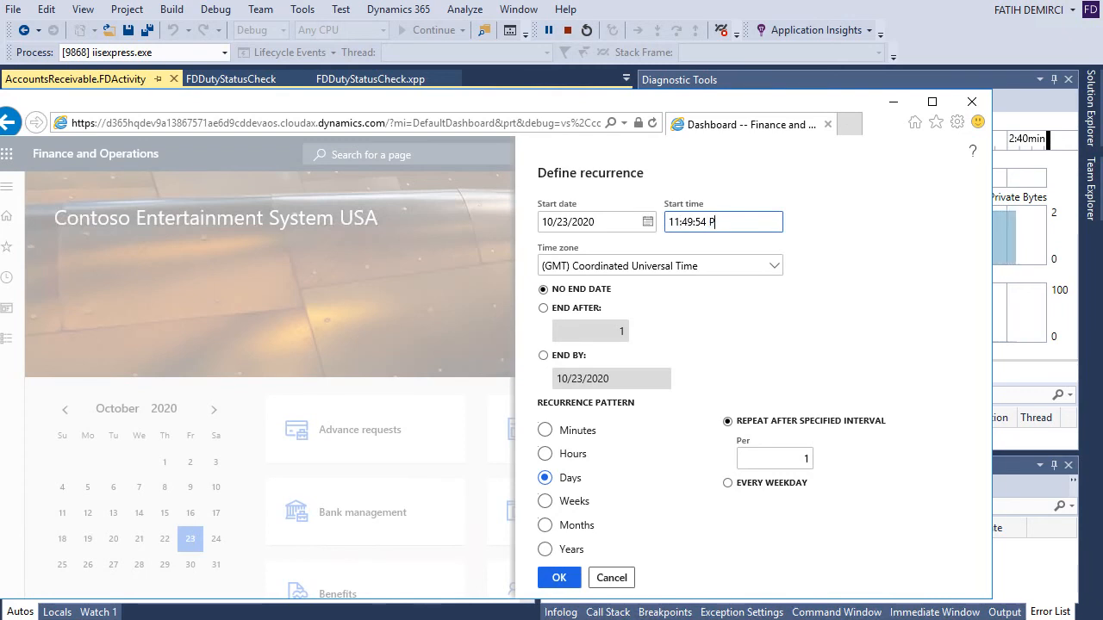
pyautogui.write('M')
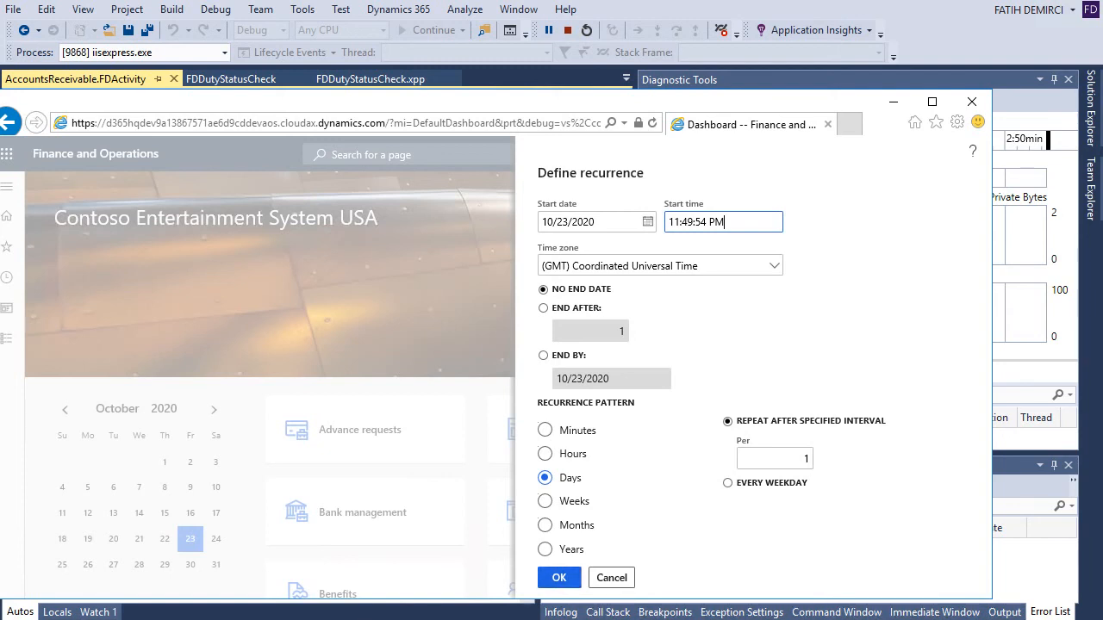
pyautogui.click(559, 578)
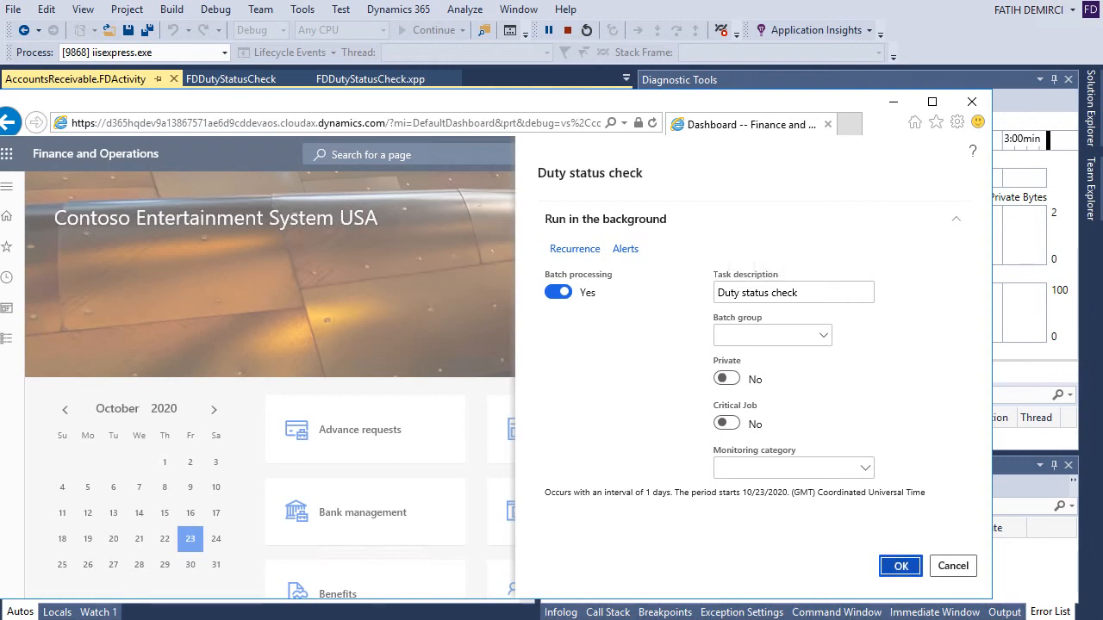
pyautogui.click(899, 566)
pyautogui.write('batch')
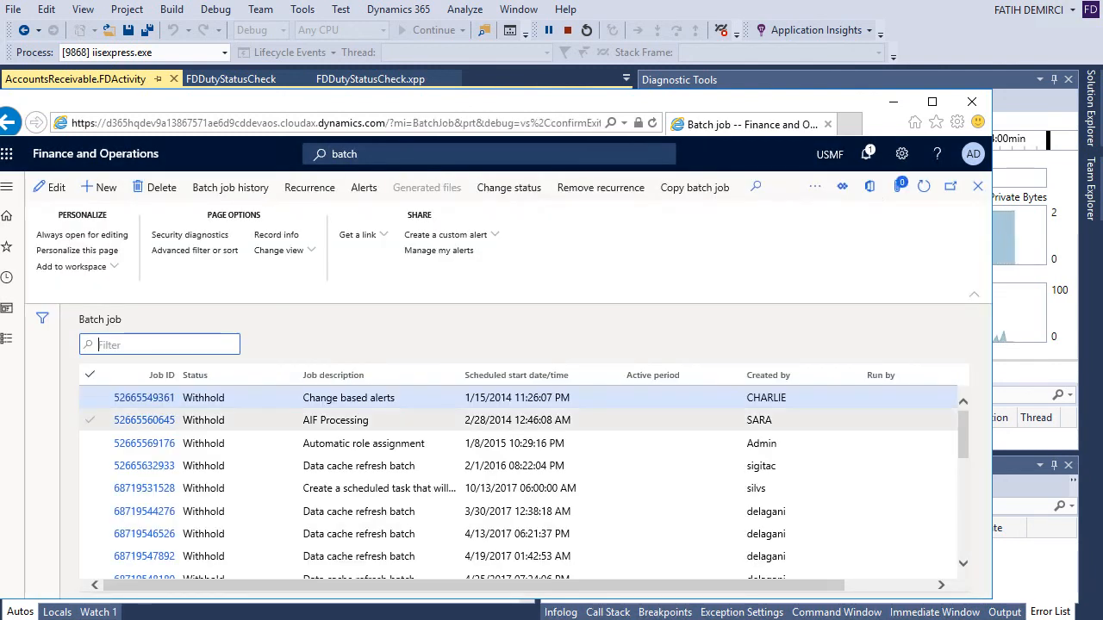
# - Filter the Batch job list by 'duty' to show the waiting Duty status check job scheduled for 10/23/2020 11:49:54 PM
pyautogui.scroll(-3)
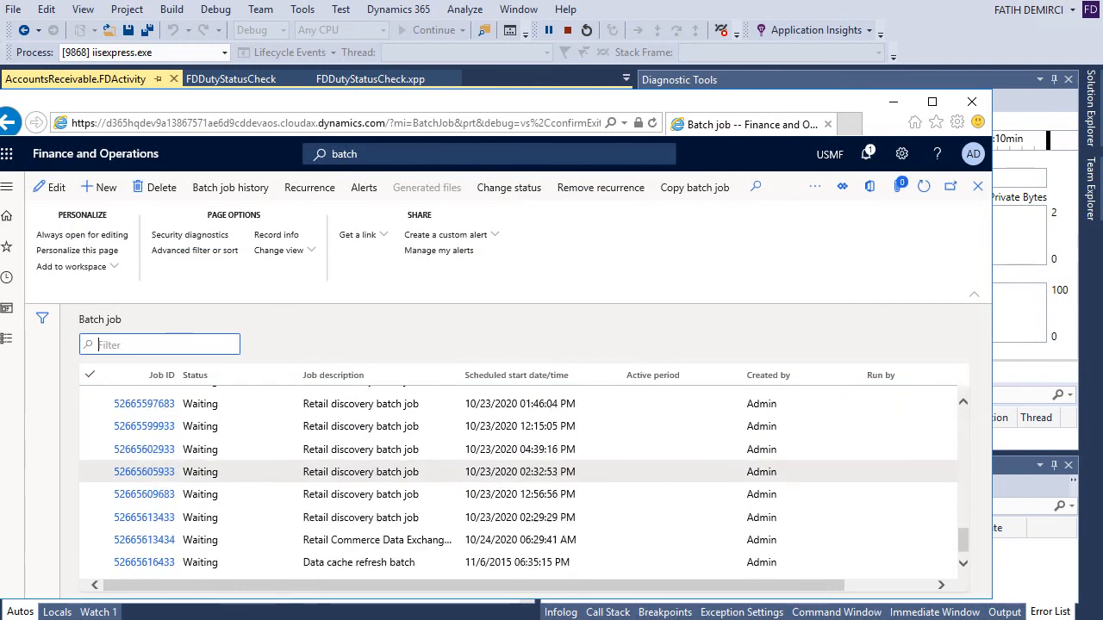
pyautogui.scroll(-3)
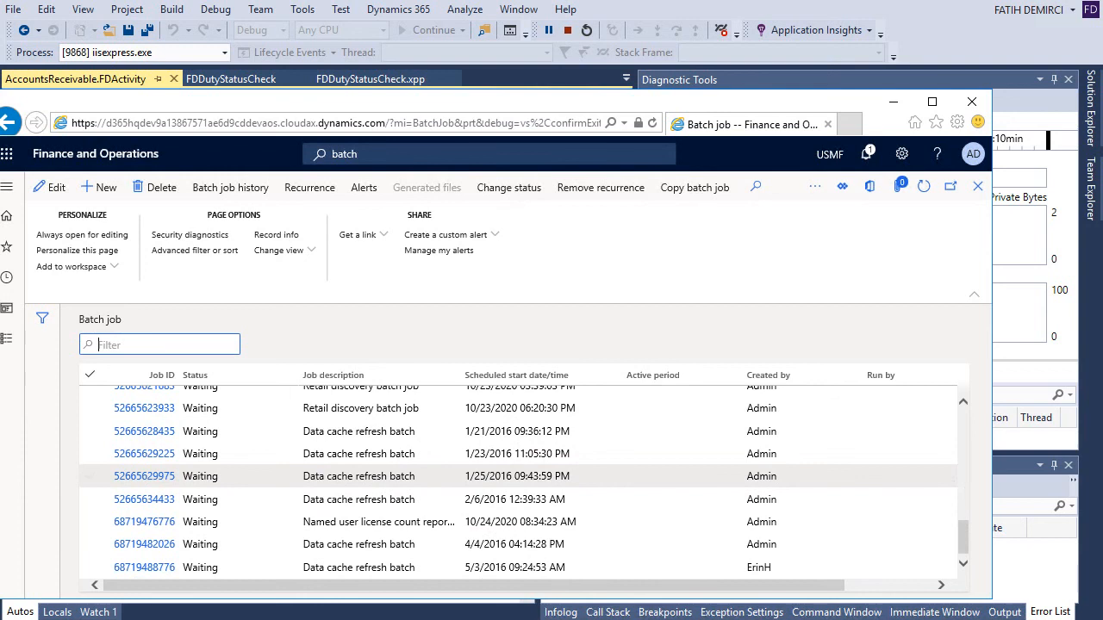
pyautogui.scroll(-3)
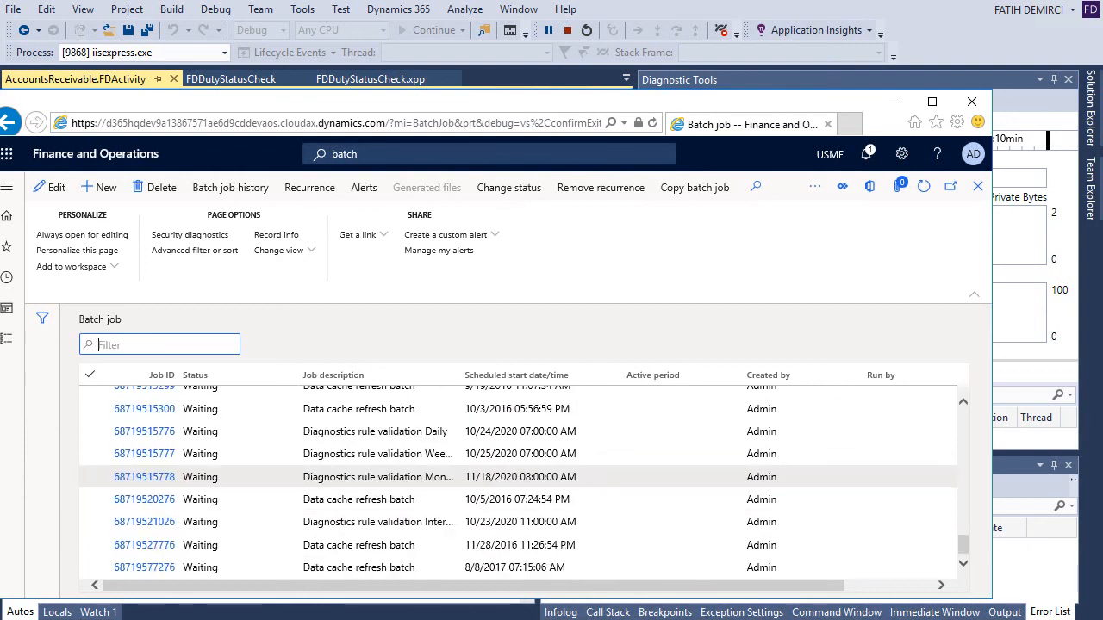
pyautogui.write('duty')
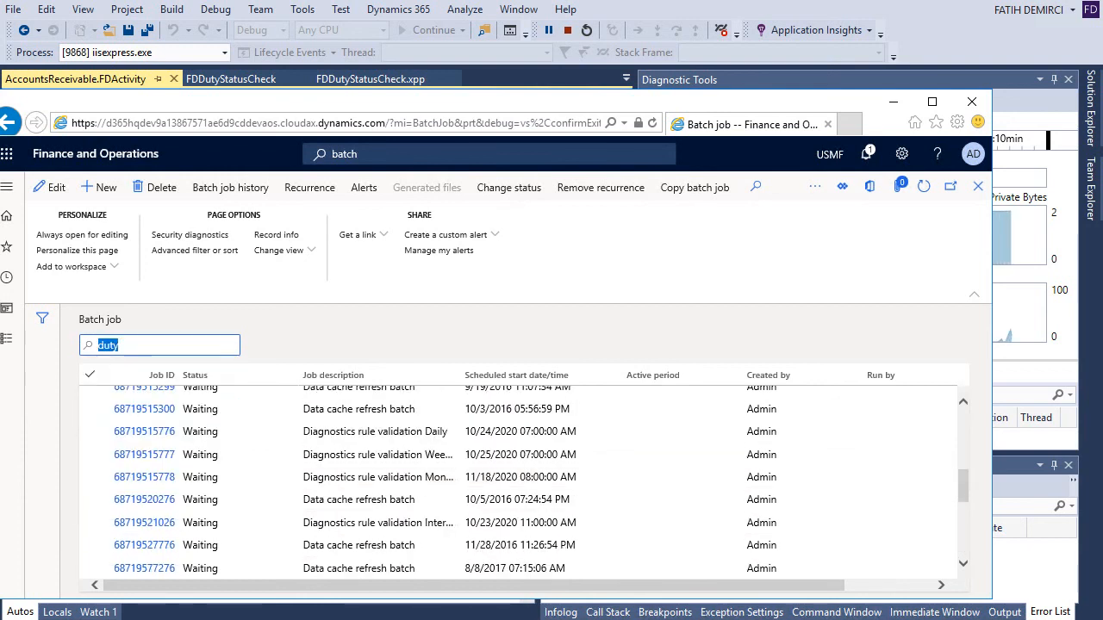
pyautogui.press('enter')
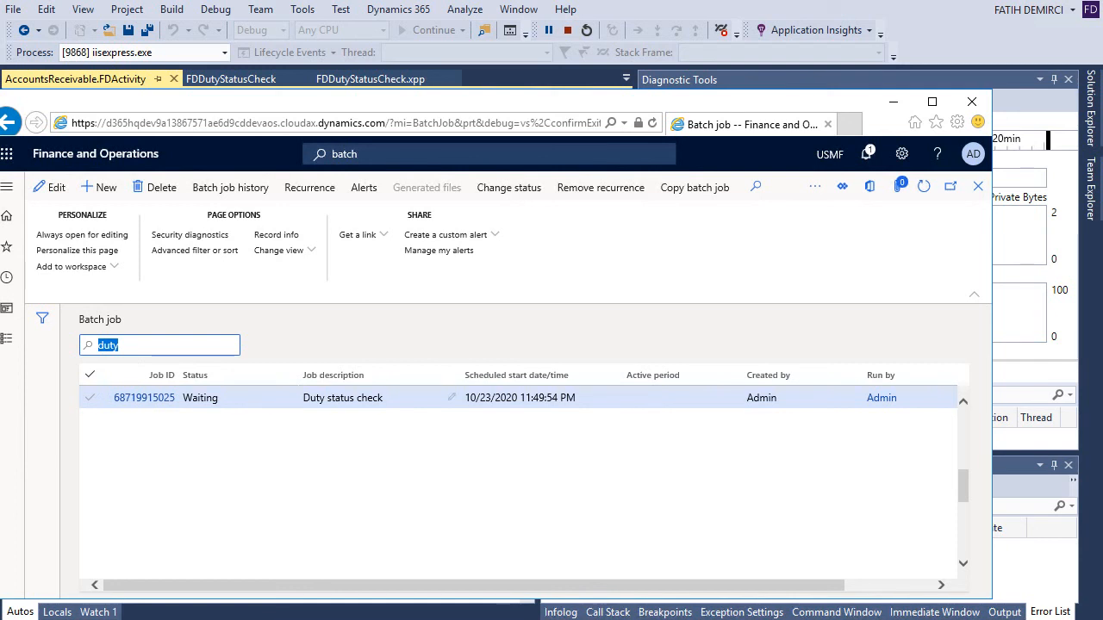
pyautogui.moveTo(341, 396)
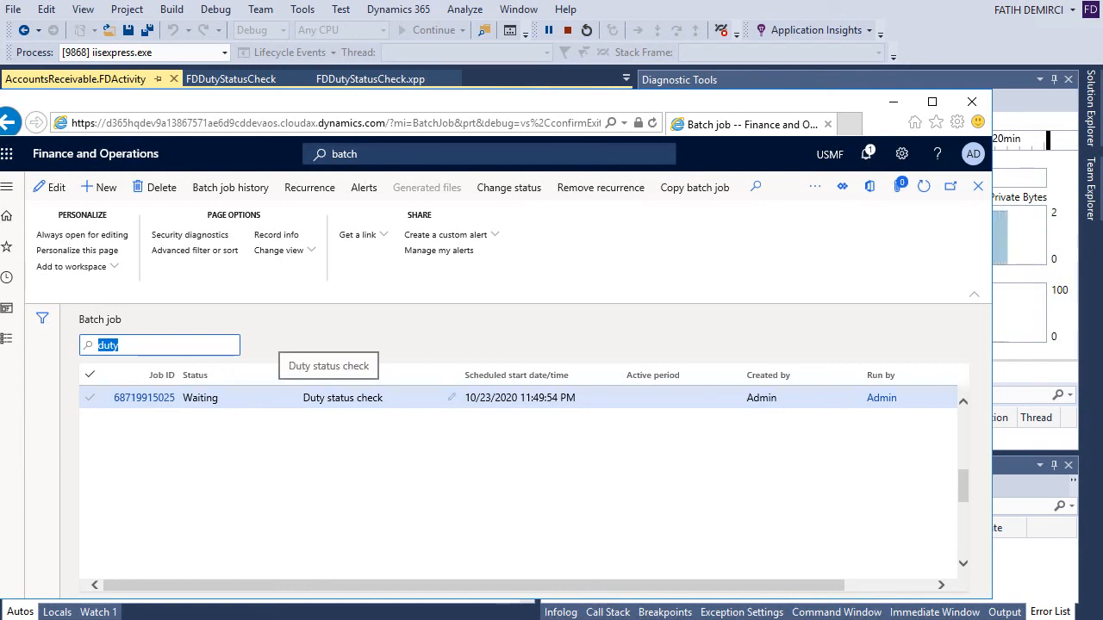